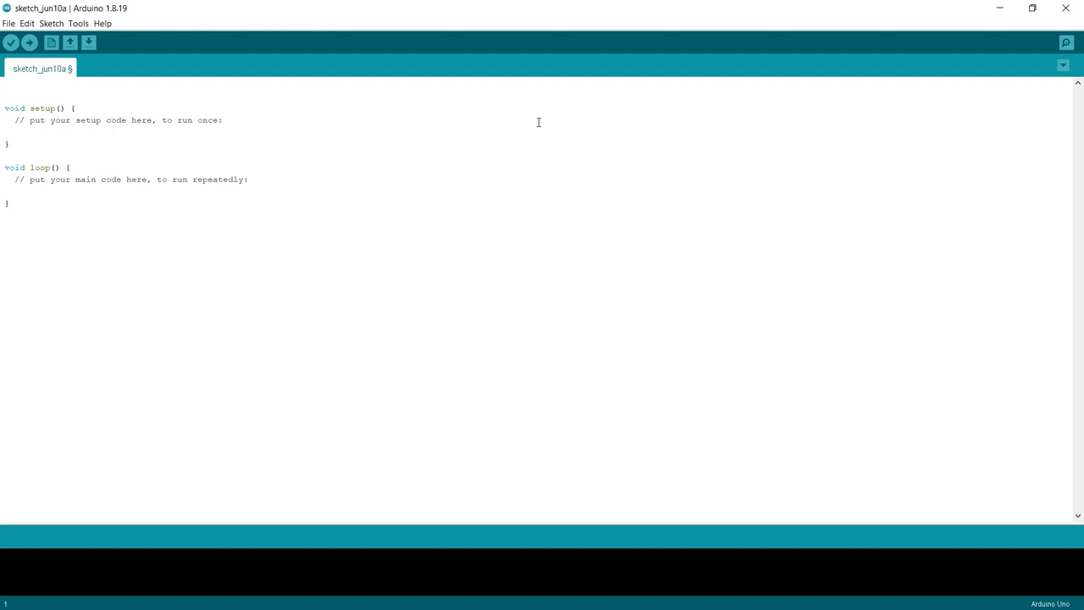
- Declare a global int led set to 0 above setup()
type("int")
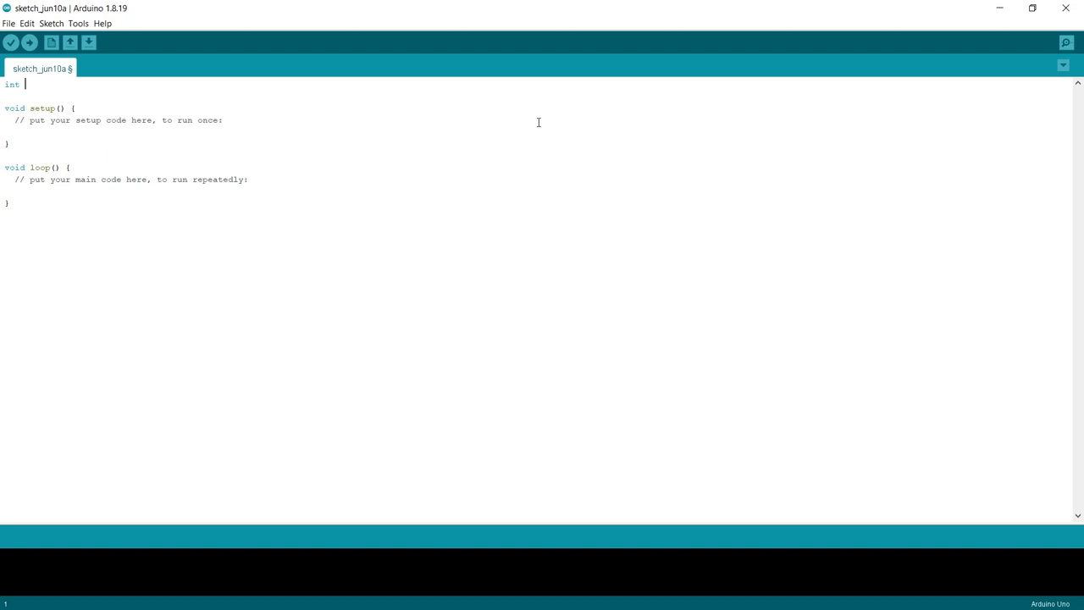
type("led")
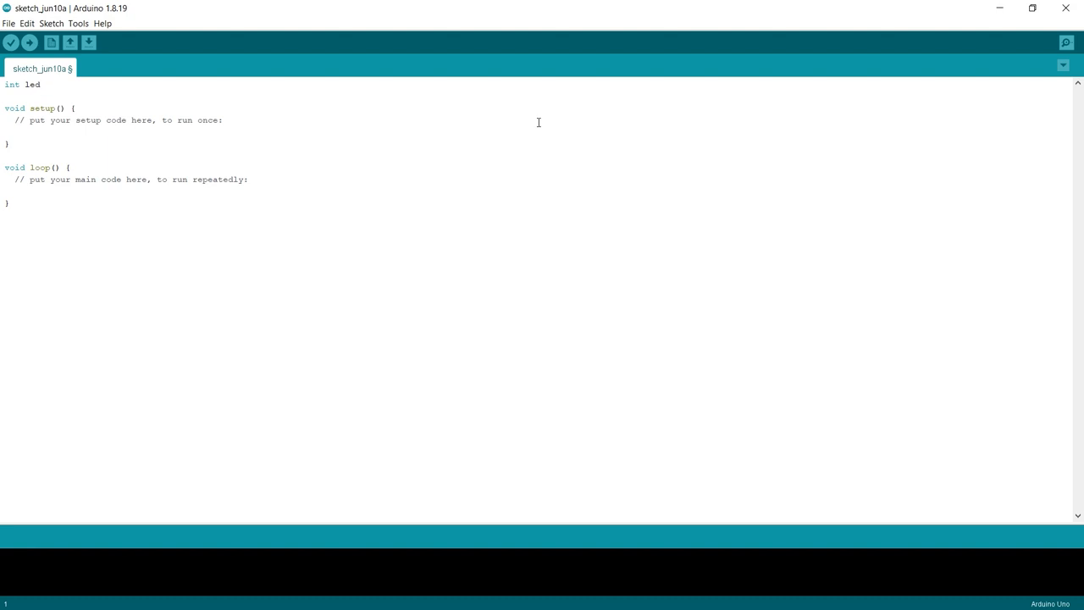
type("=")
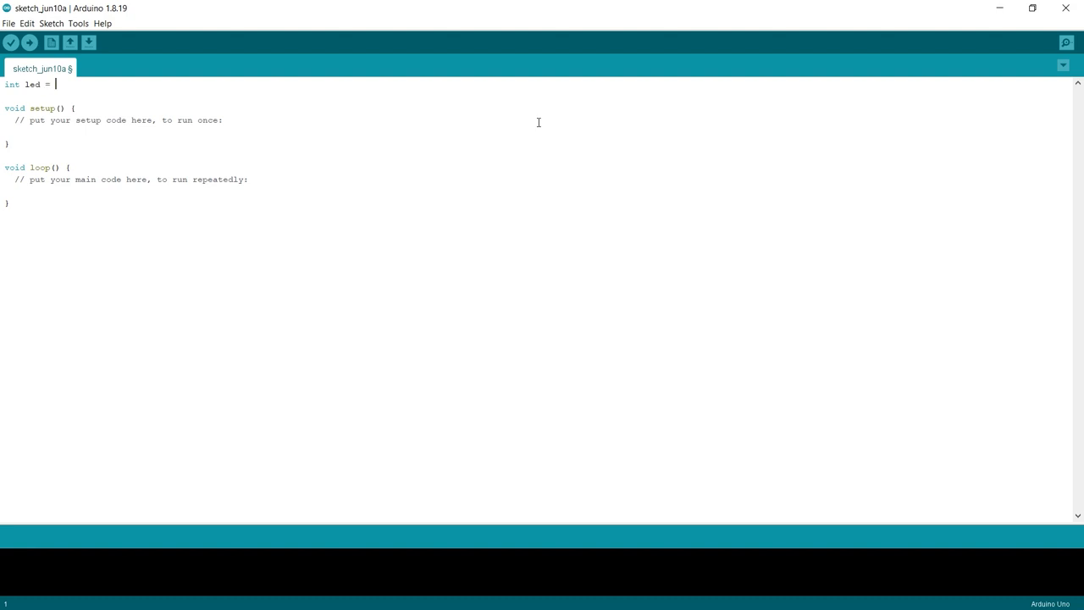
type("0")
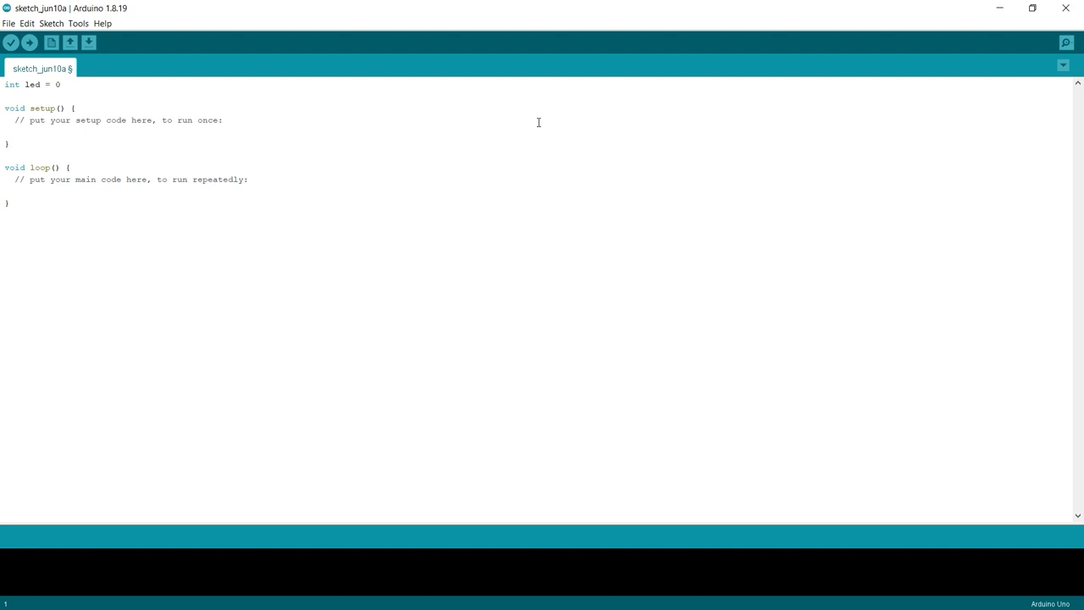
type(";")
type("int")
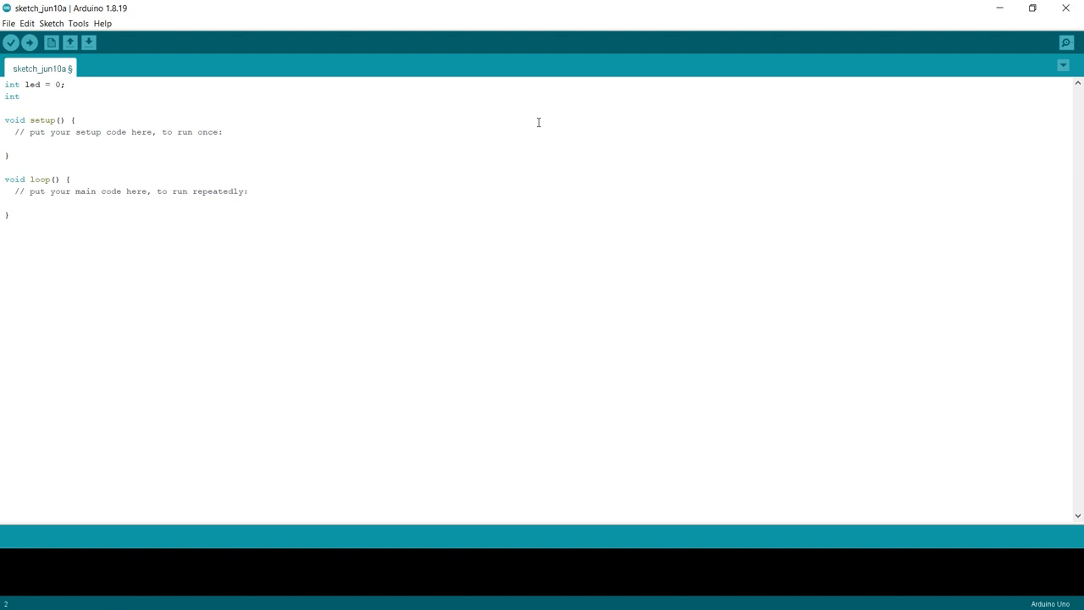
- Declare a global int delayTime set to 500 below the led variable
type("dely")
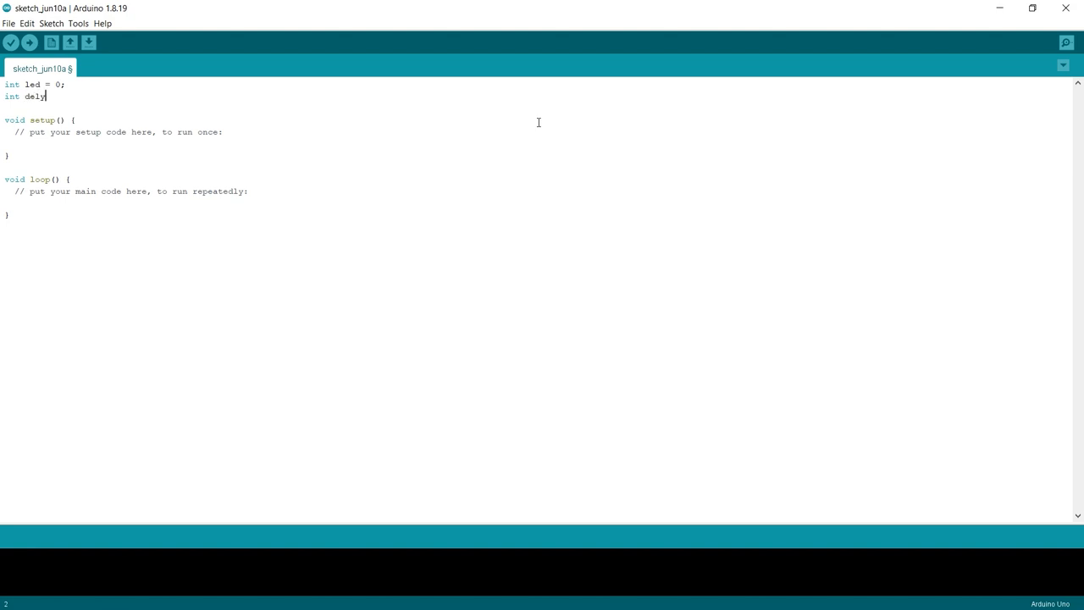
type("a")
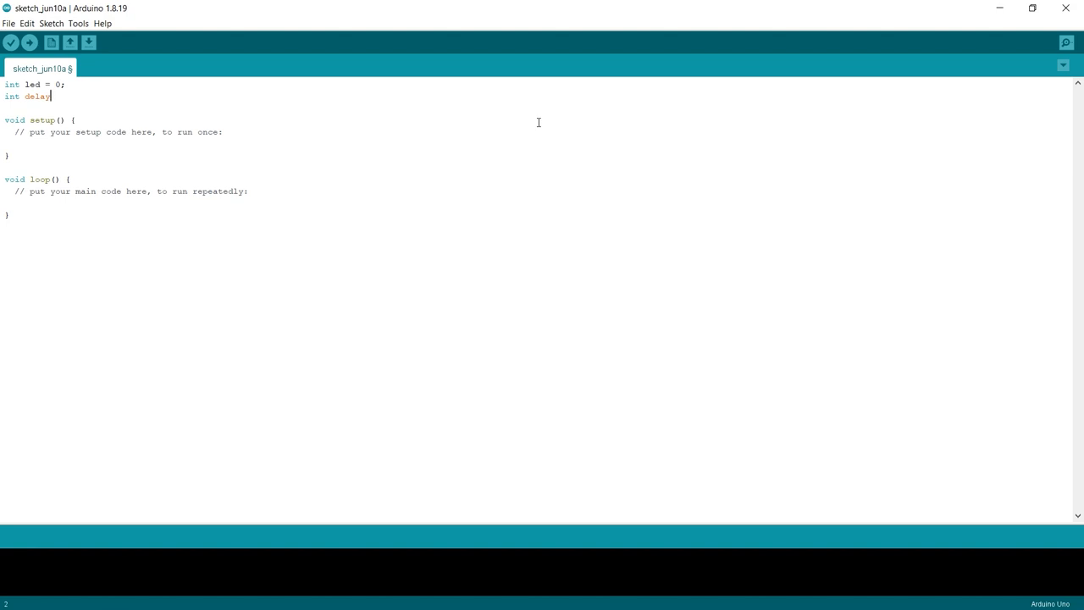
type("Timer")
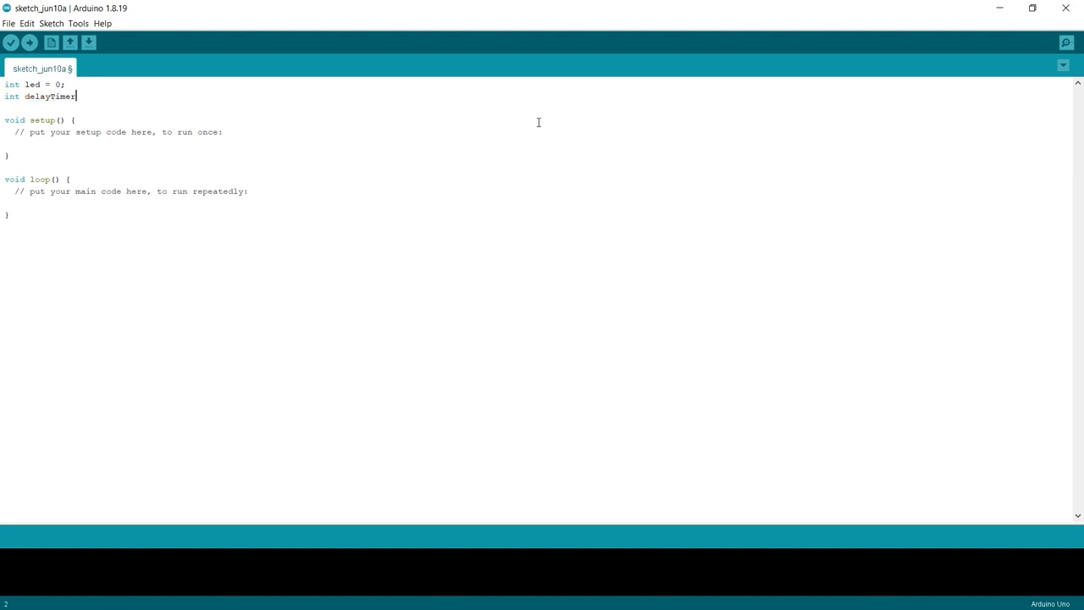
type("=")
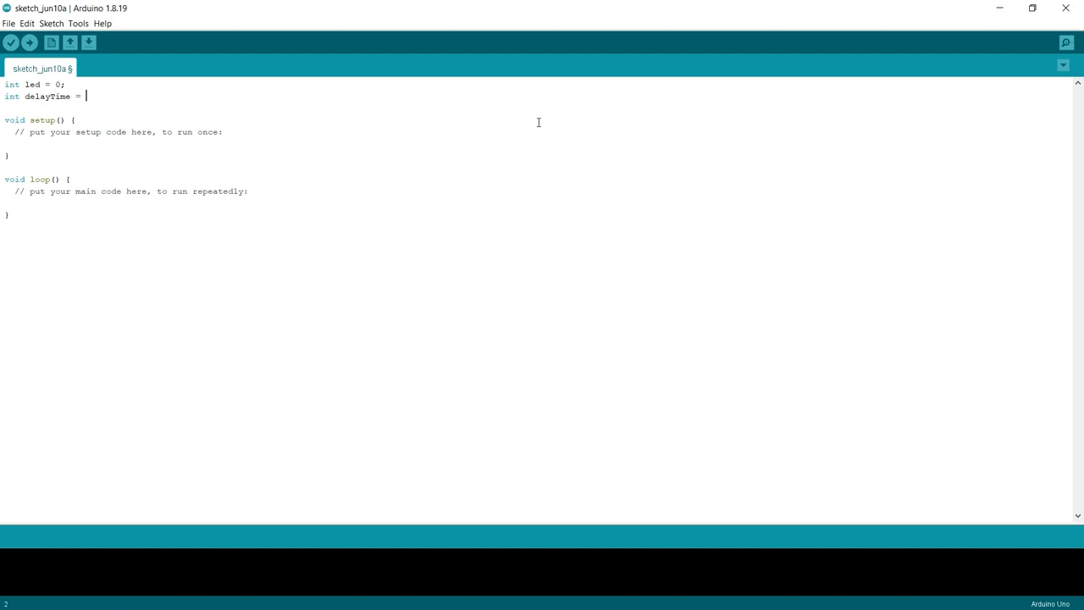
type("500;")
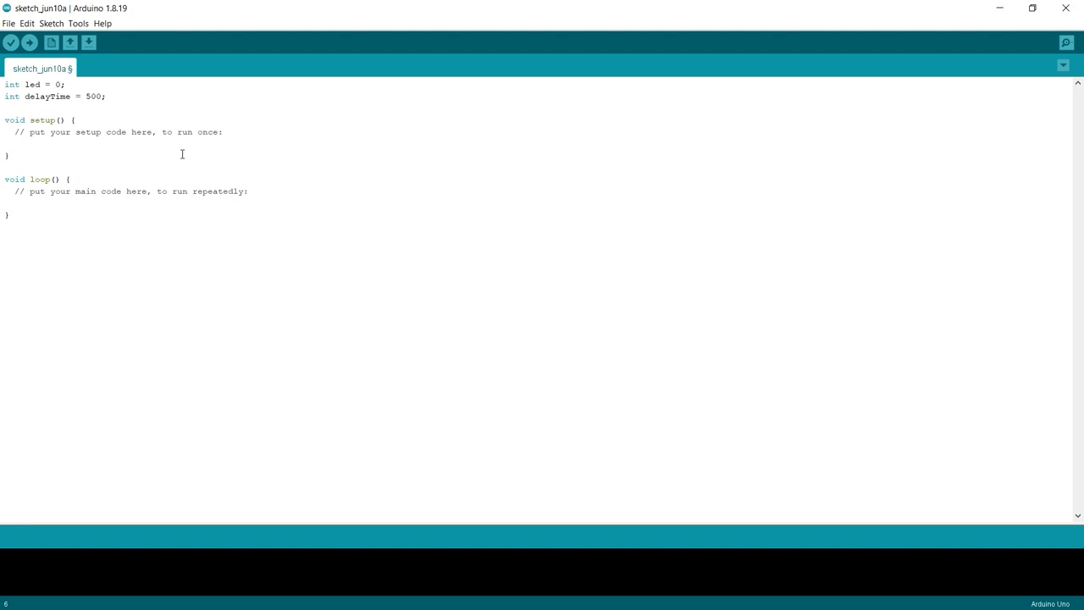
- Add pinMode(led, OUTPUT); inside setup() to make the led pin an output
type("pinMo")
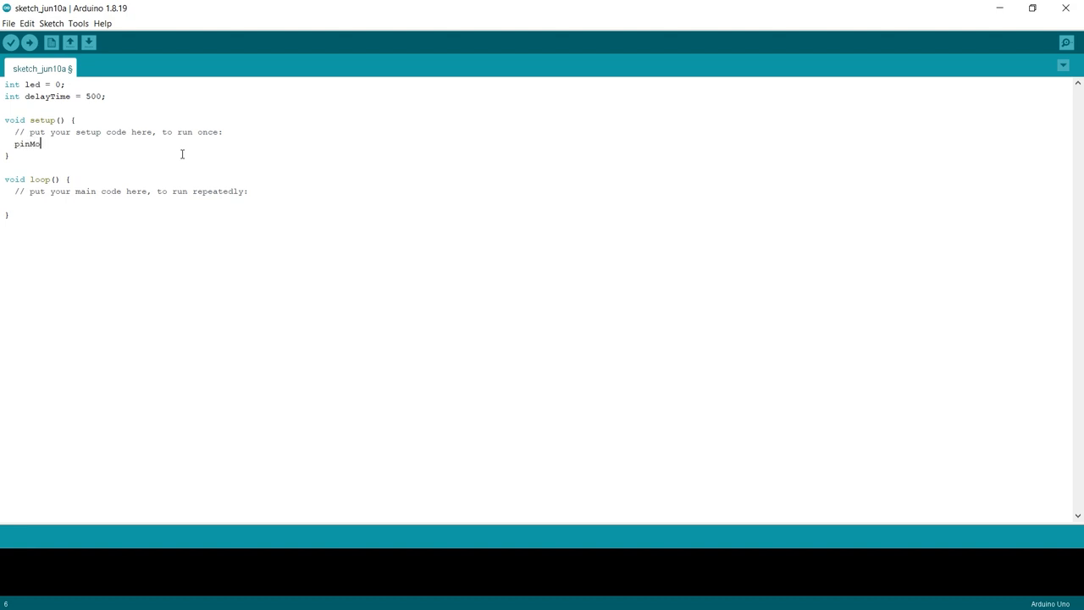
type("de")
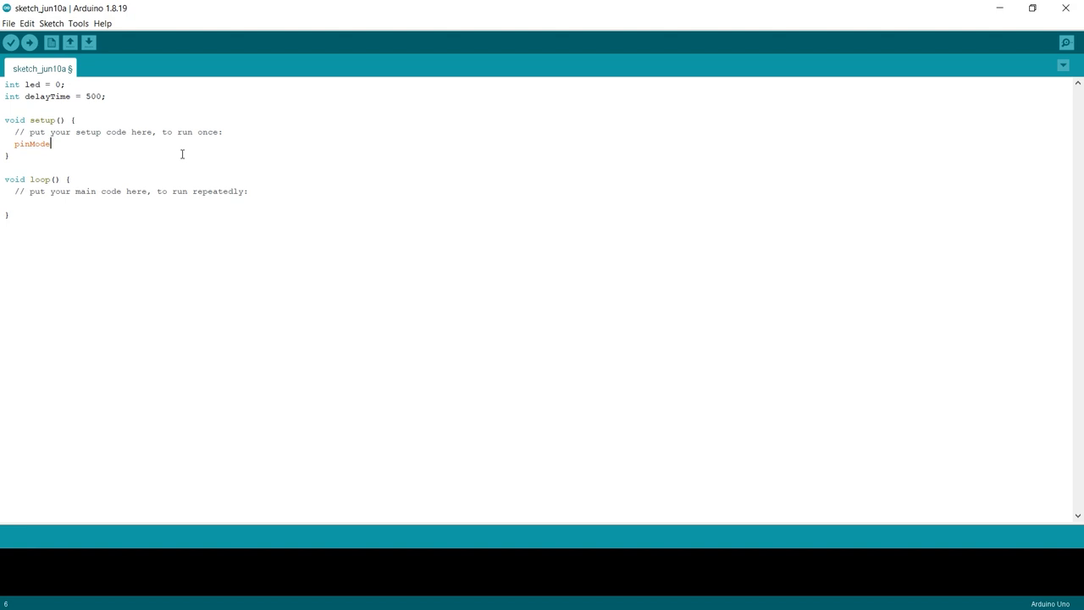
type("(")
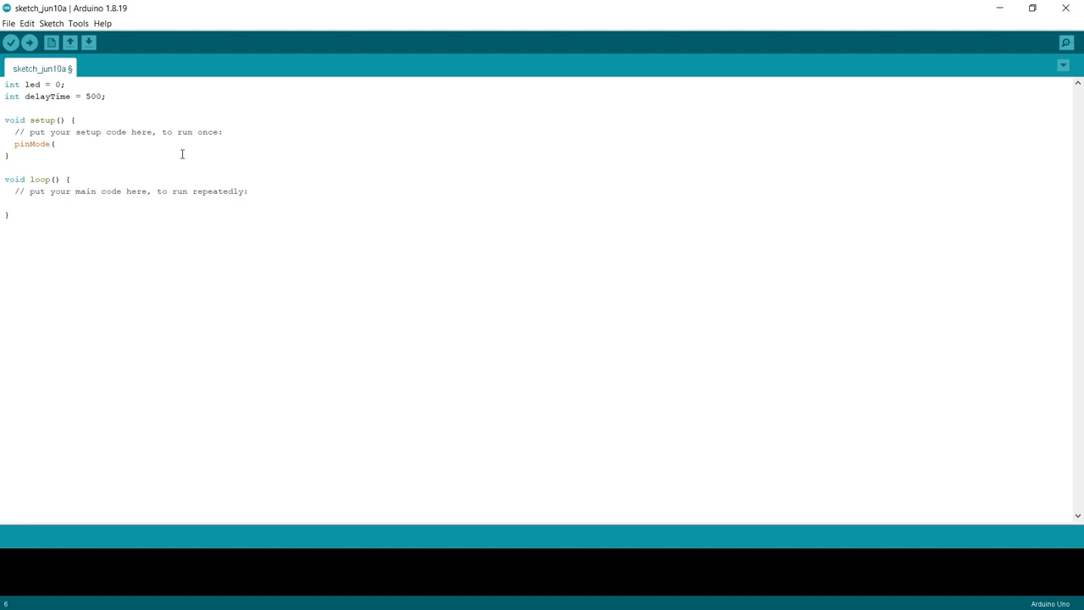
type("led")
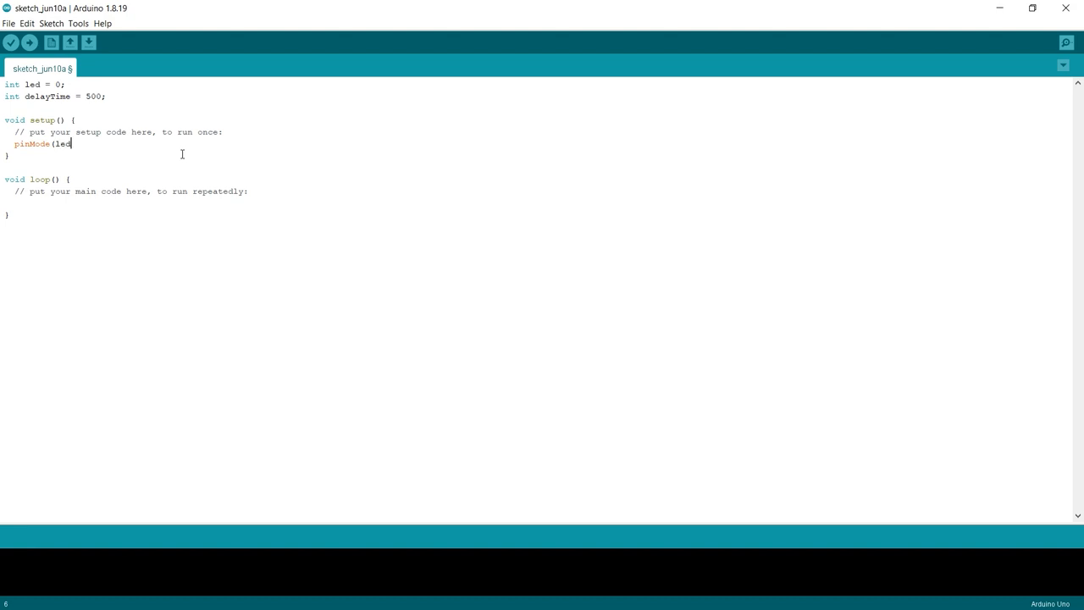
type(", OUTPUT")
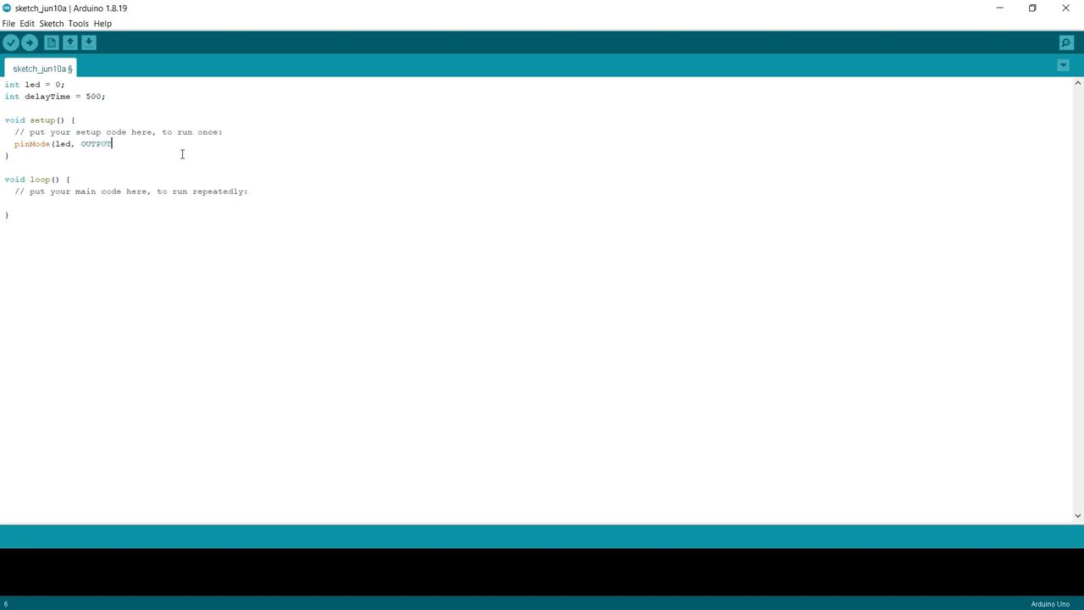
type(");")
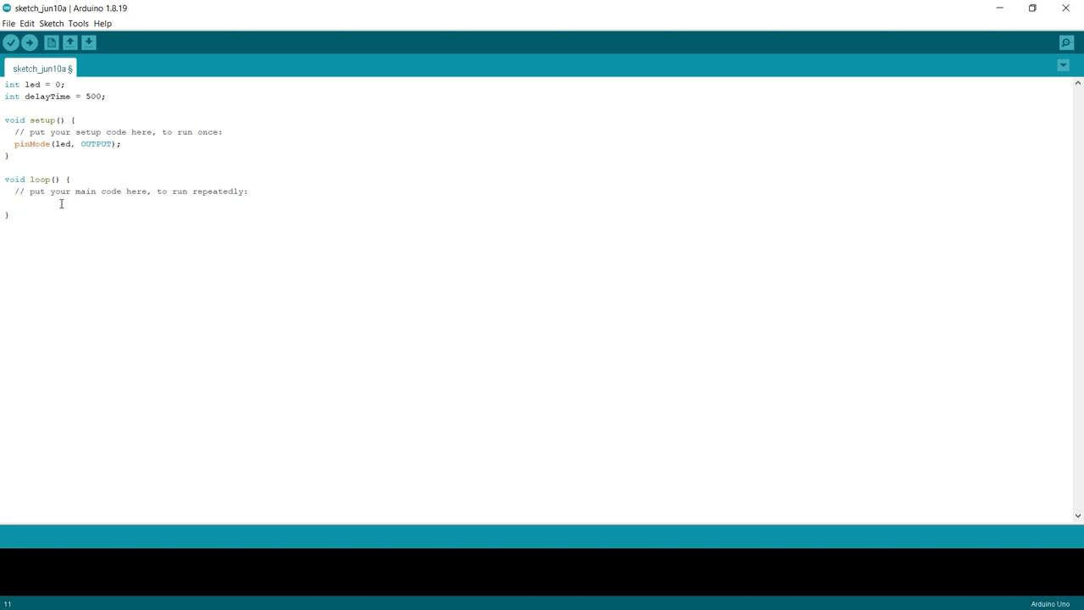
- Add digitalWrite(led, HIGH); as the first statement inside loop()
type("digitalWrite")
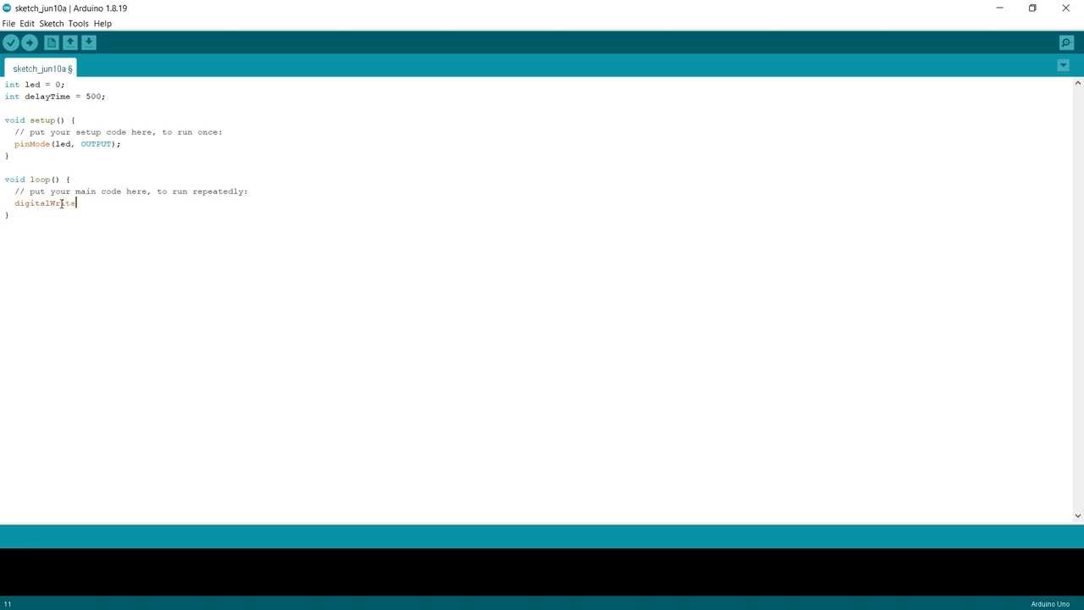
mouse_move(78, 220)
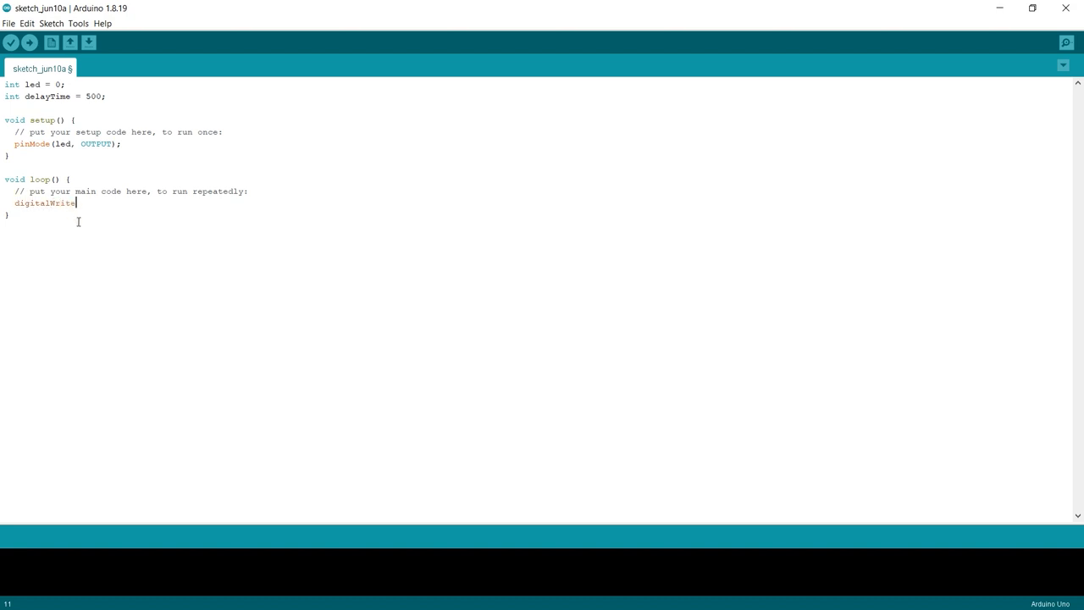
type("(l")
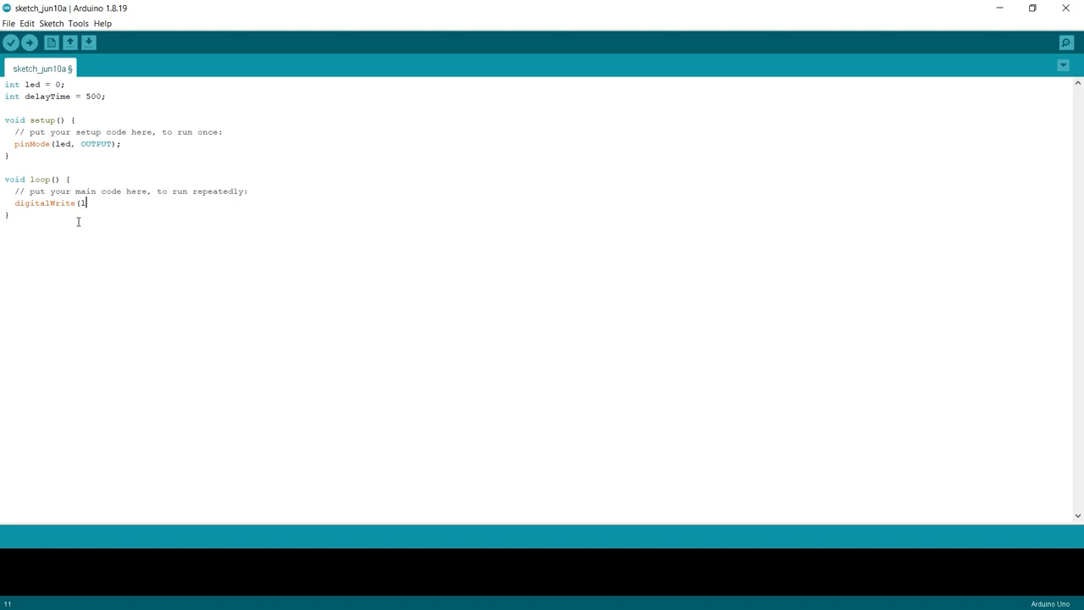
type("ed,")
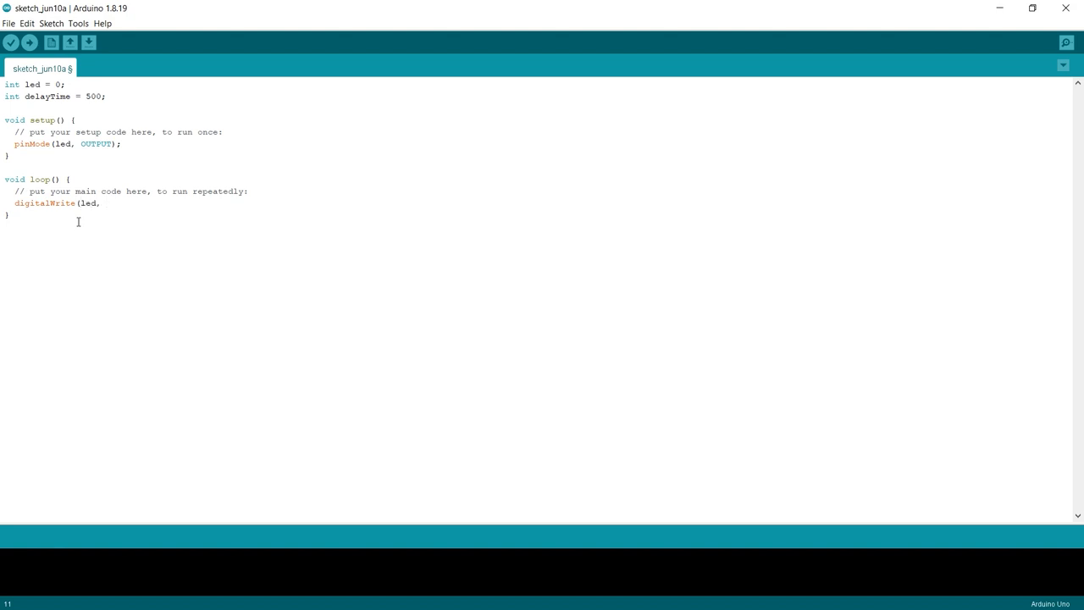
type("HIGH);")
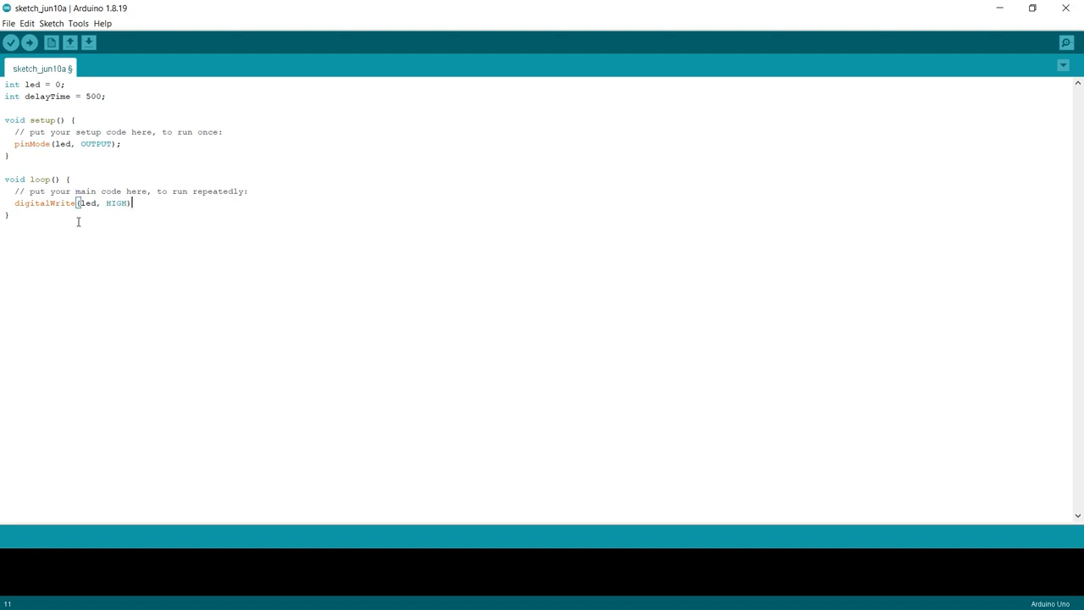
type(";")
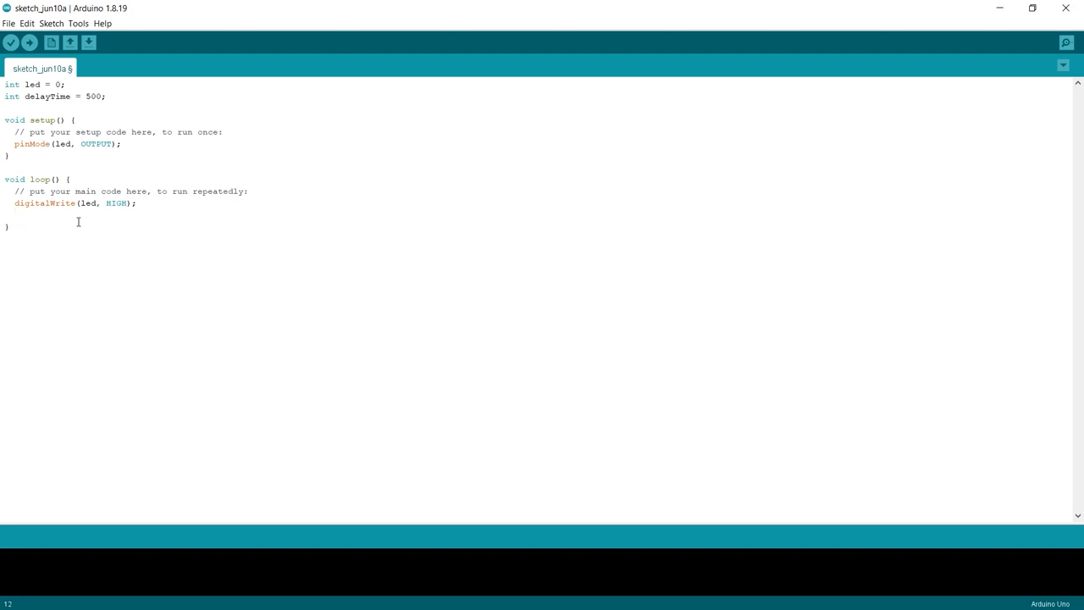
- Add delay(delayTime); after the HIGH write in loop()
type("delay")
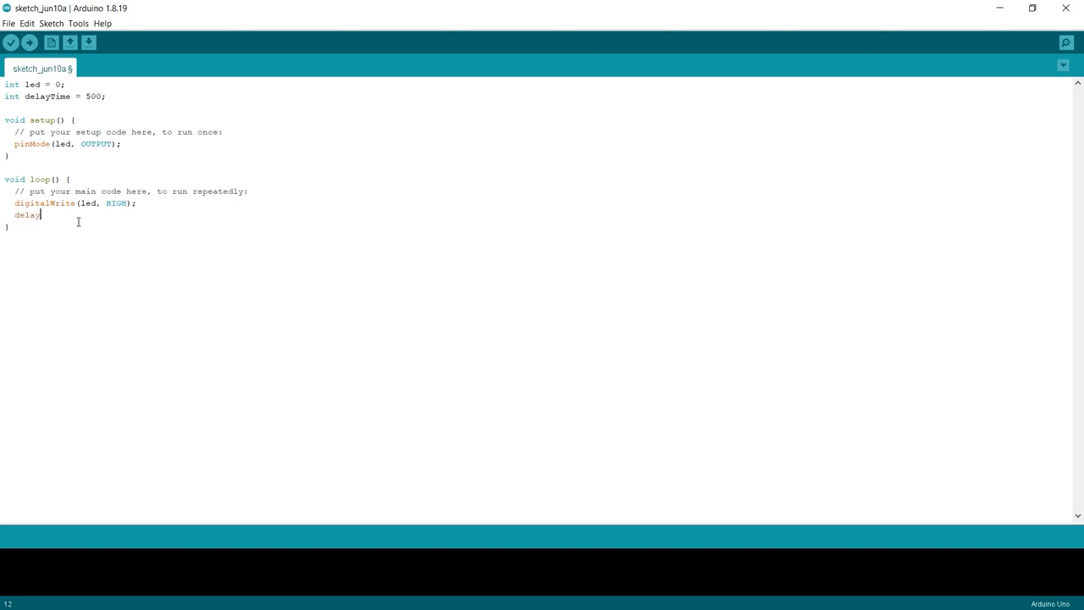
type("(d")
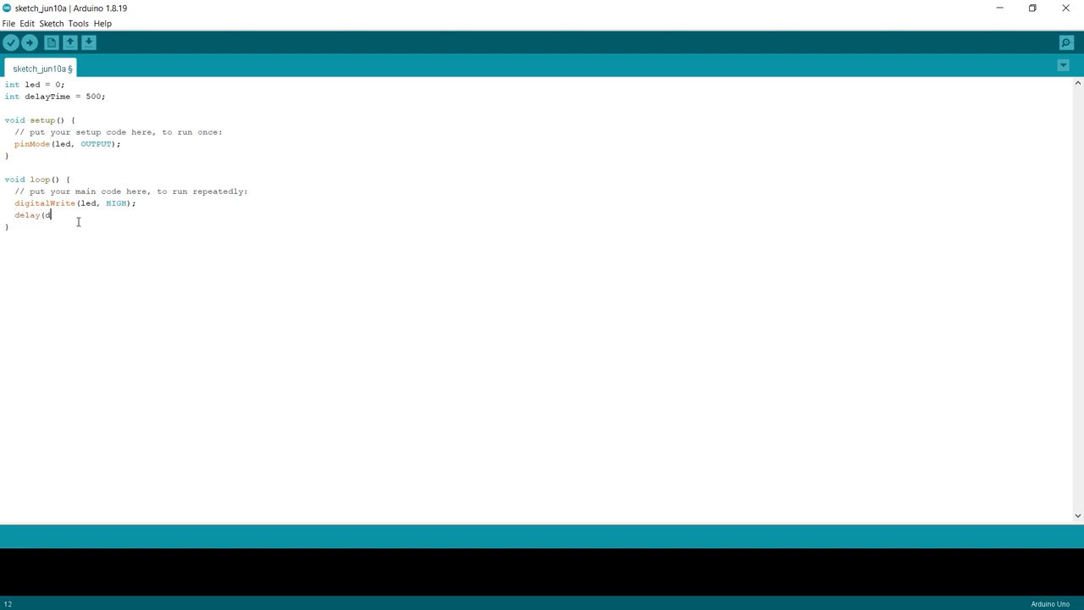
type("elayTime")
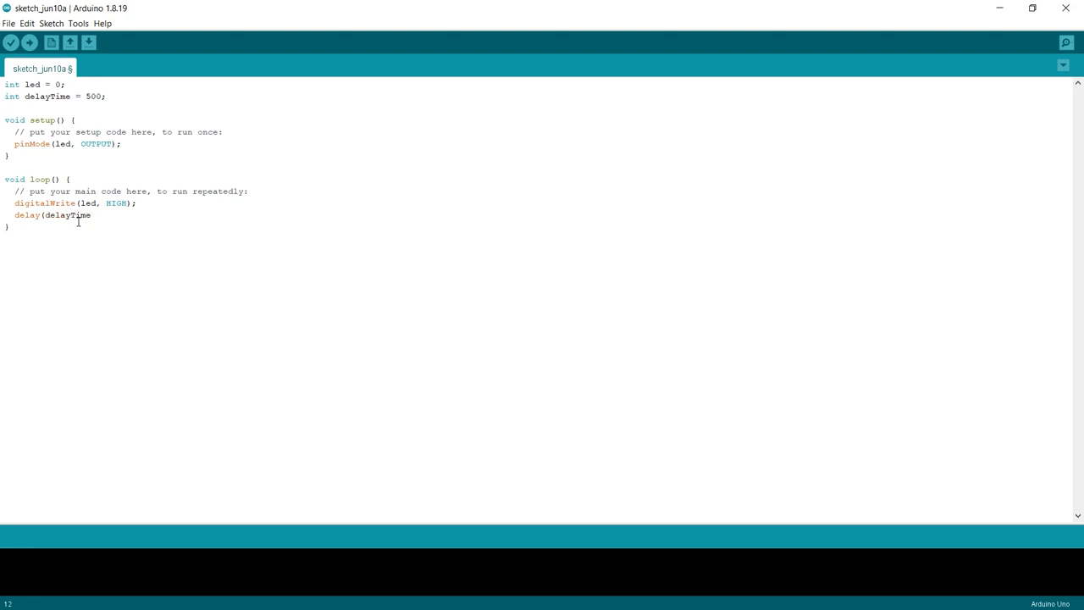
type(");")
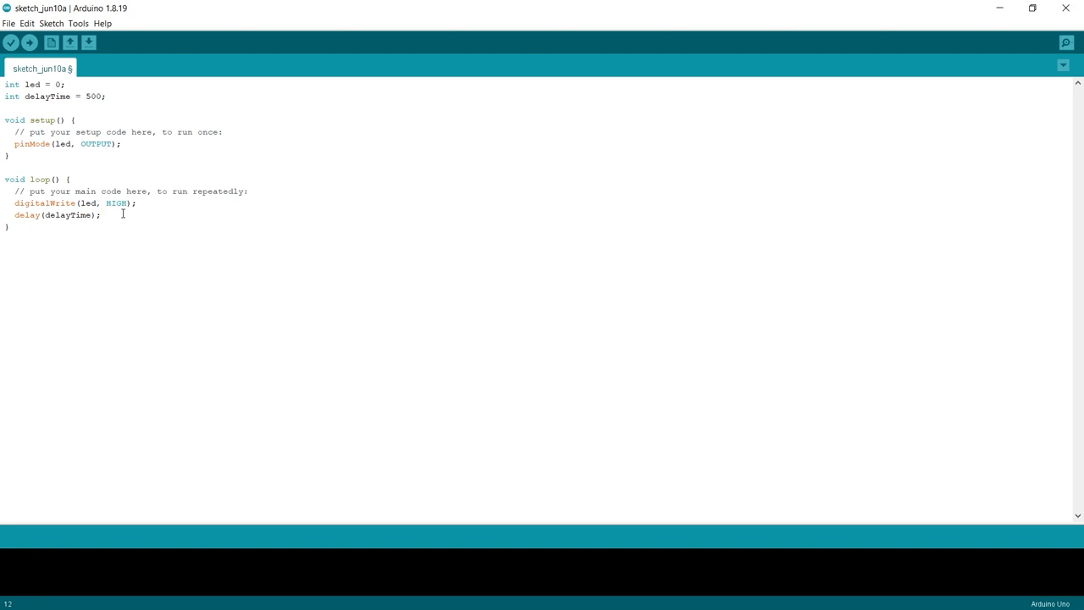
- Add digitalWrite(led, LOW); on a new line after the delay call
left_click(122, 213)
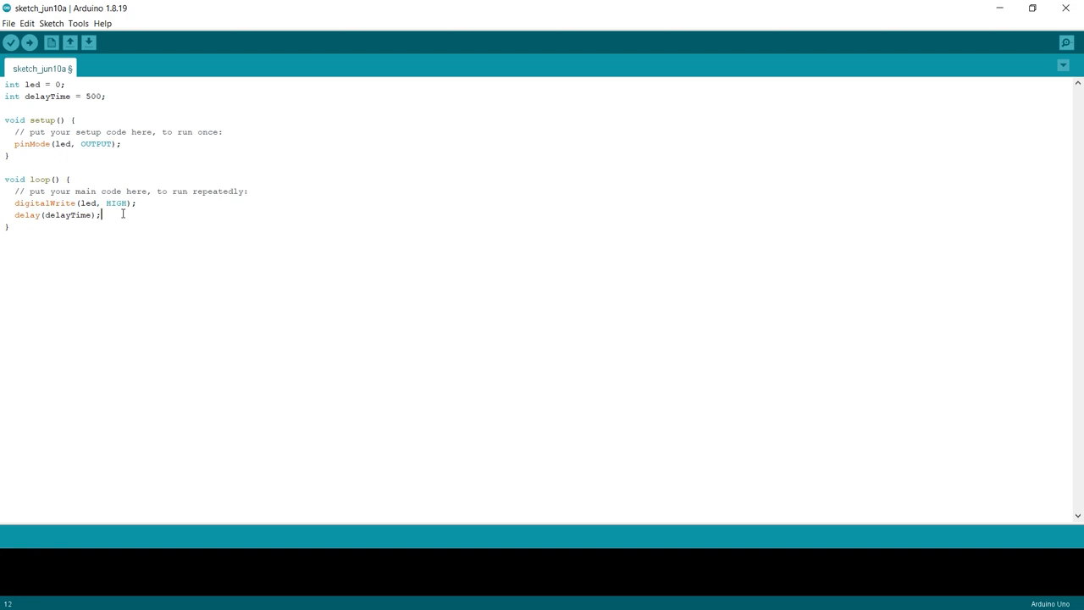
mouse_move(122, 219)
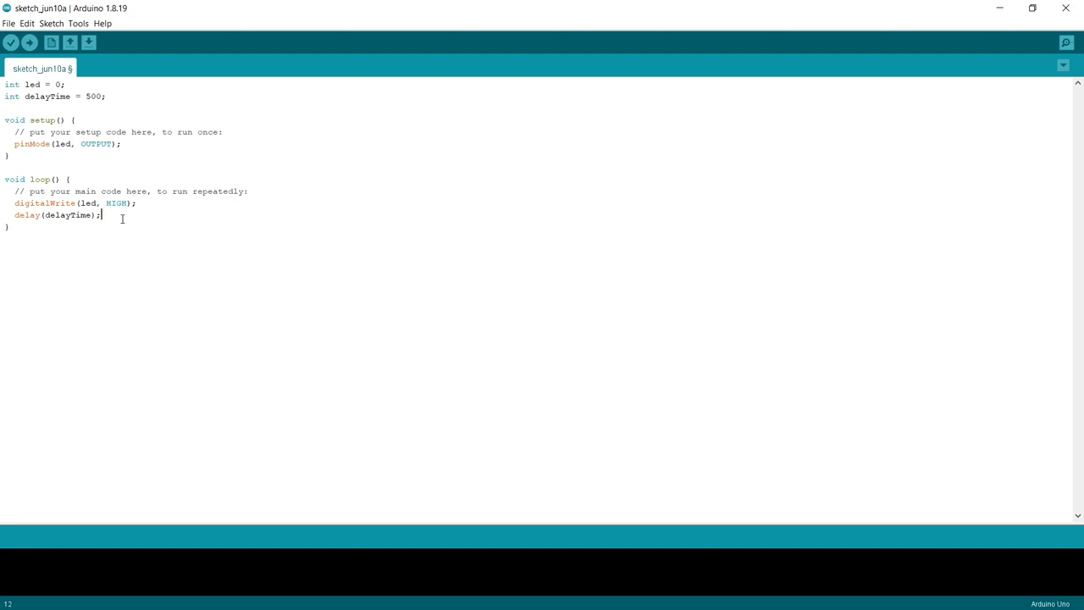
key("Enter")
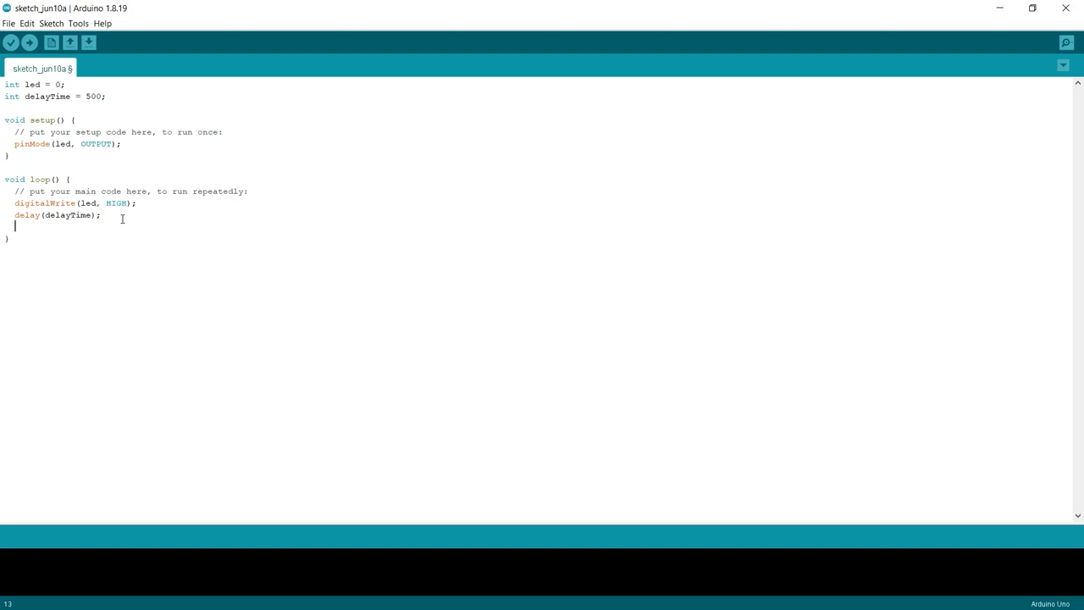
type("digital")
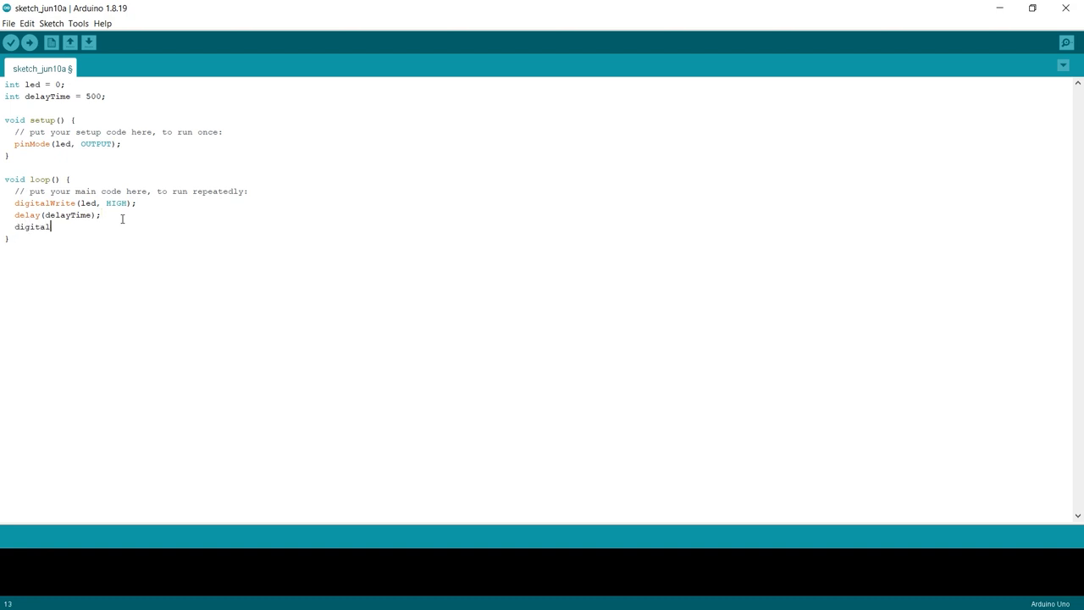
type("Write(")
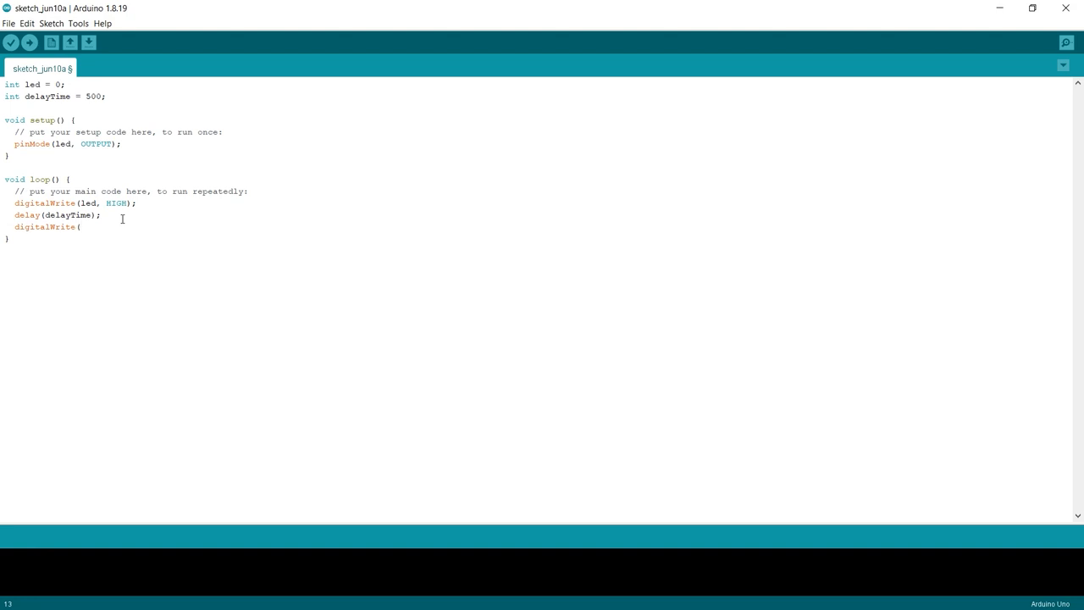
type("led, LO")
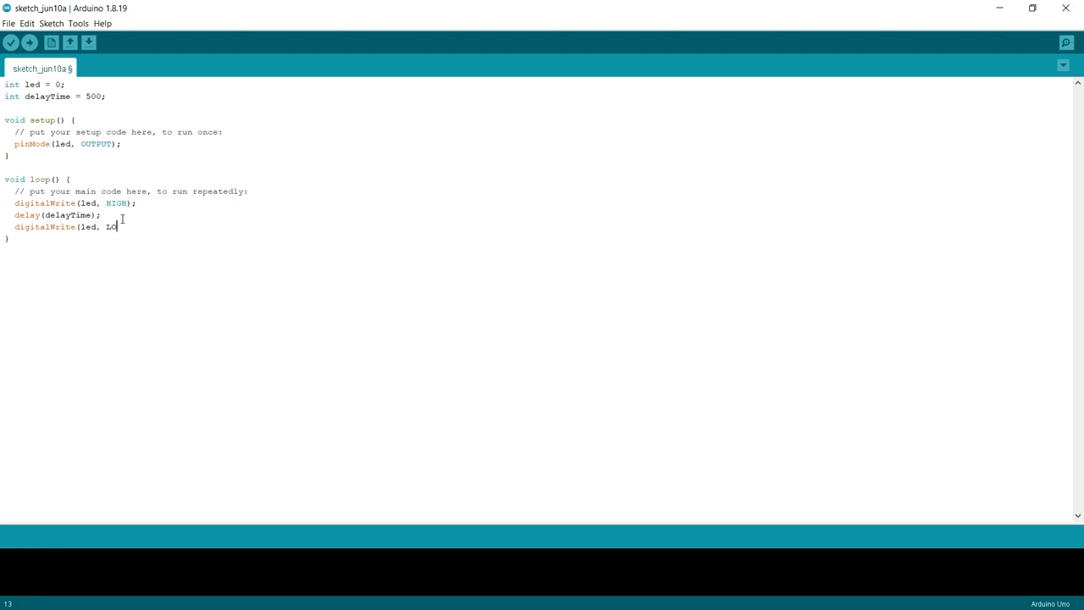
type("W);")
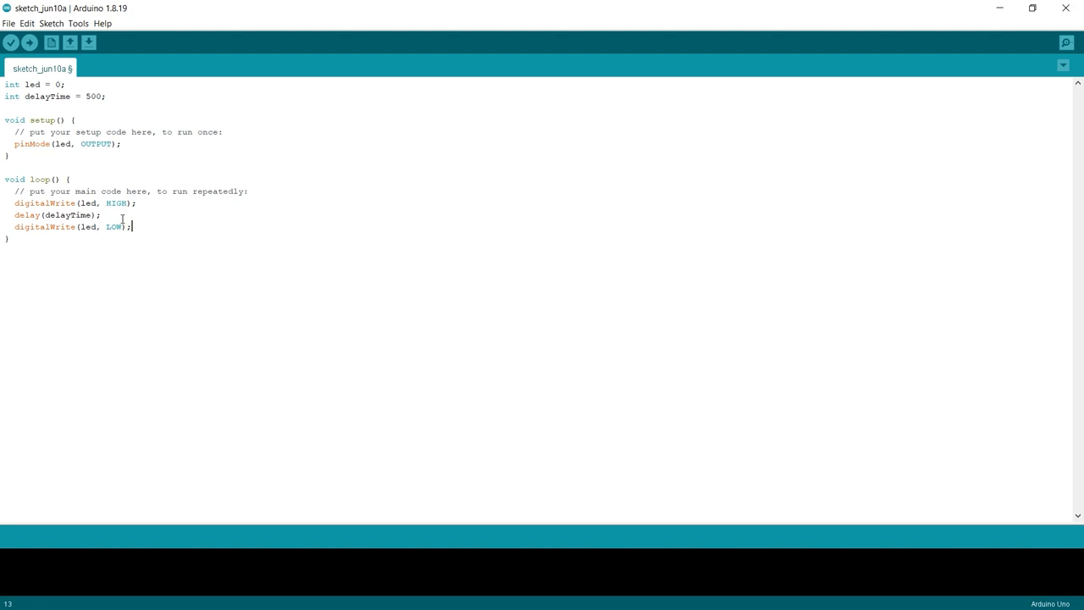
mouse_move(185, 142)
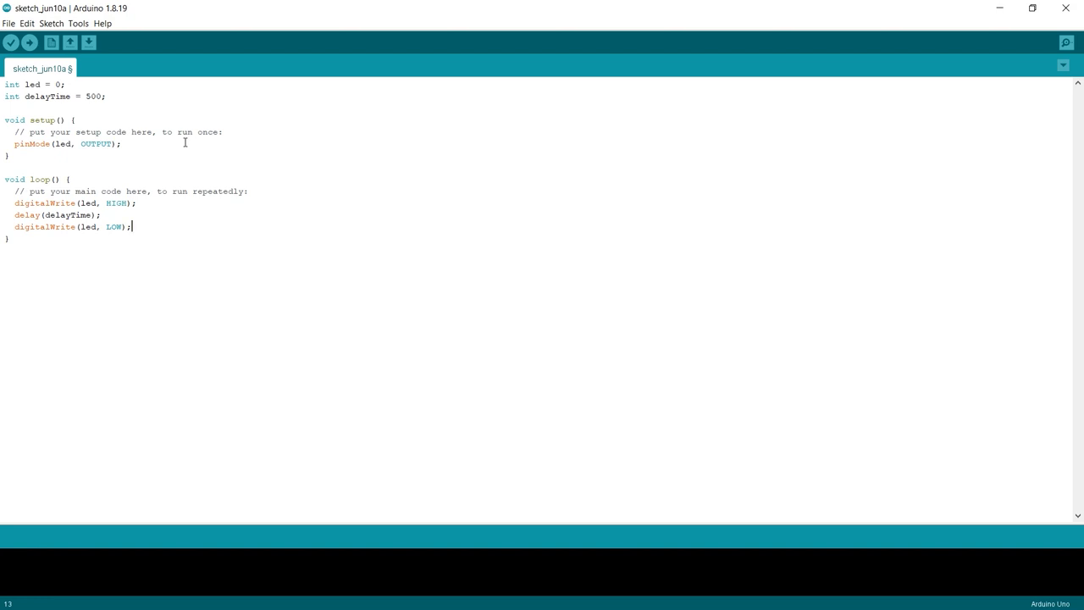
- Add a second delay(delayTime); after the LOW write
key("Enter")
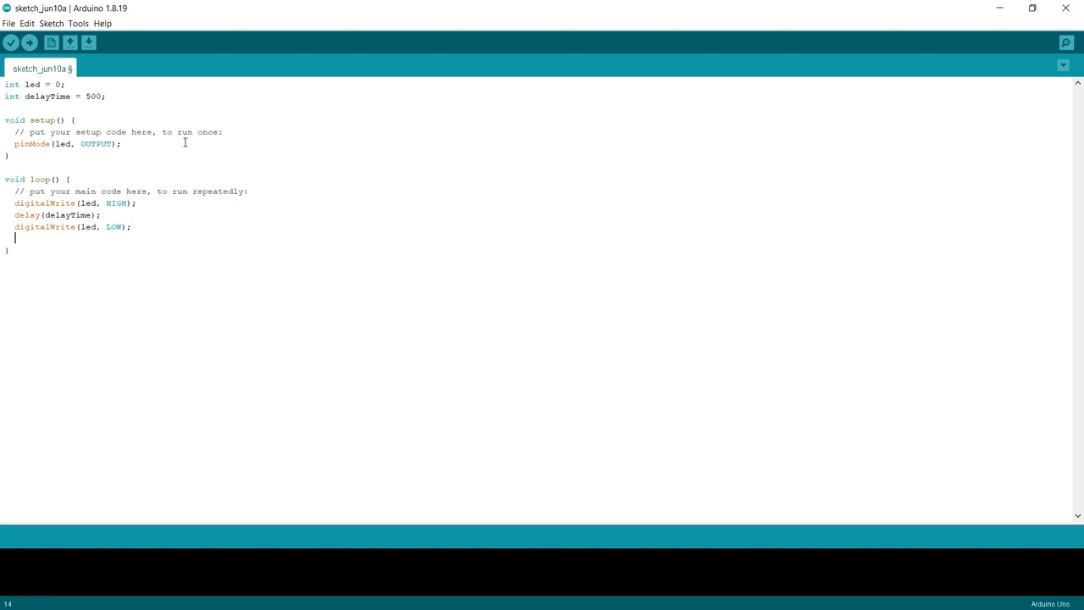
type("delay(")
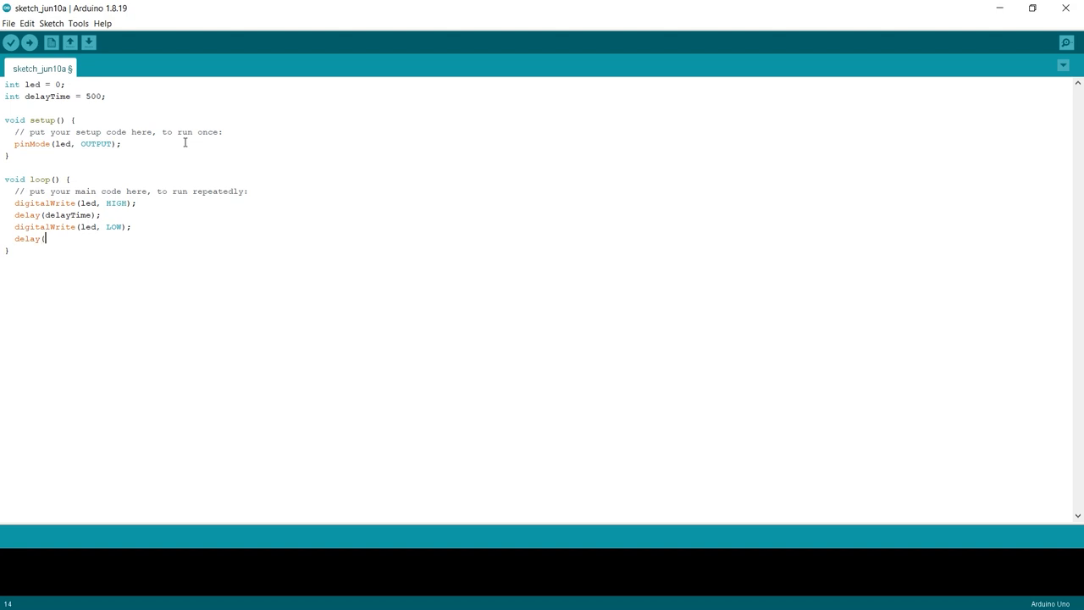
type("delayTime);")
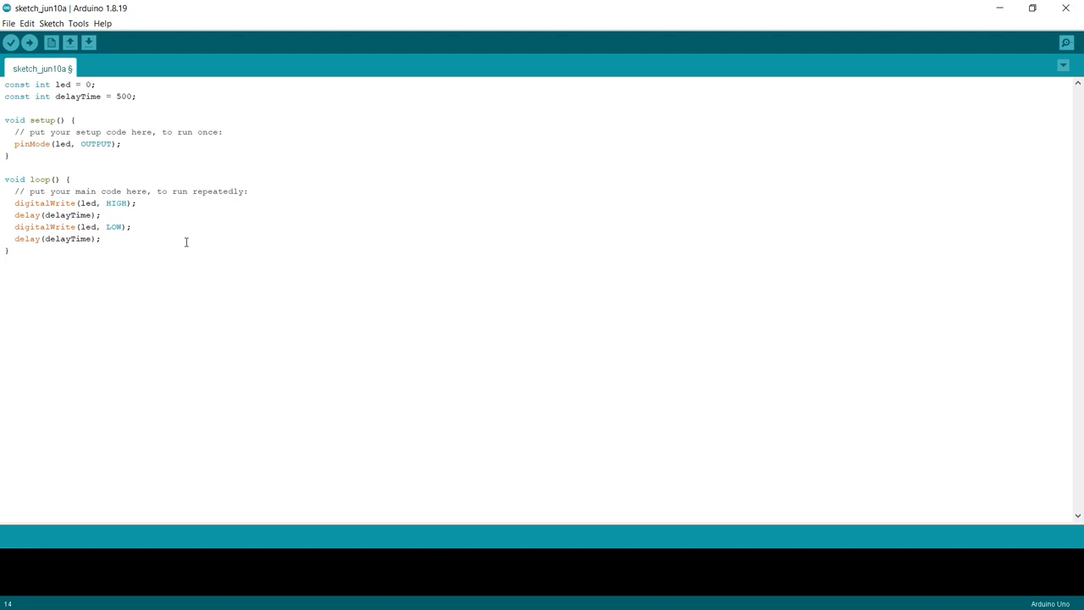
- Save the sketch under the name blink182 via File > Save
left_click(10, 20)
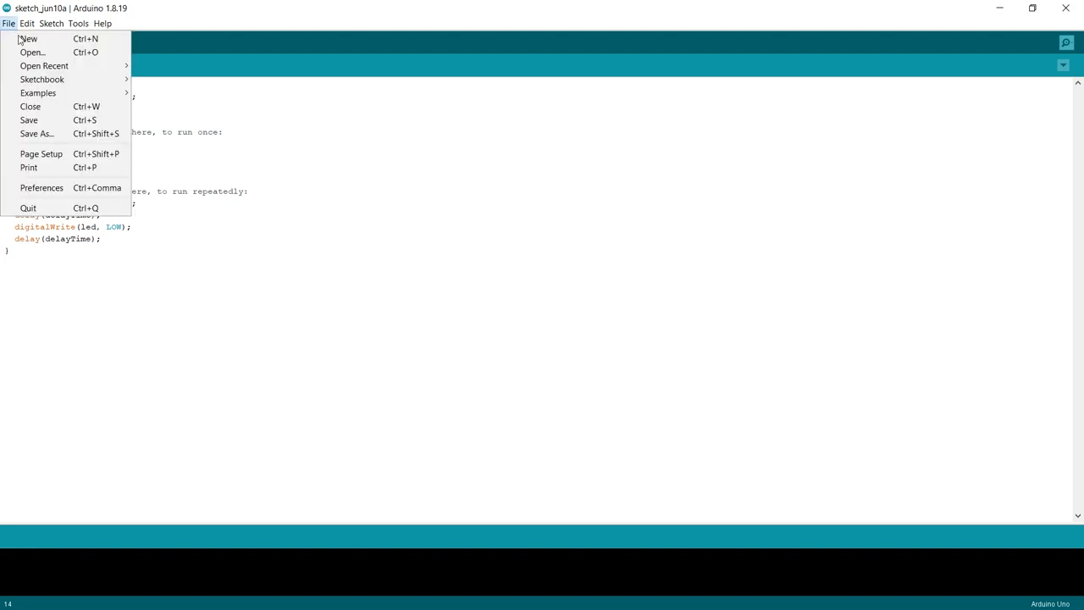
mouse_move(49, 124)
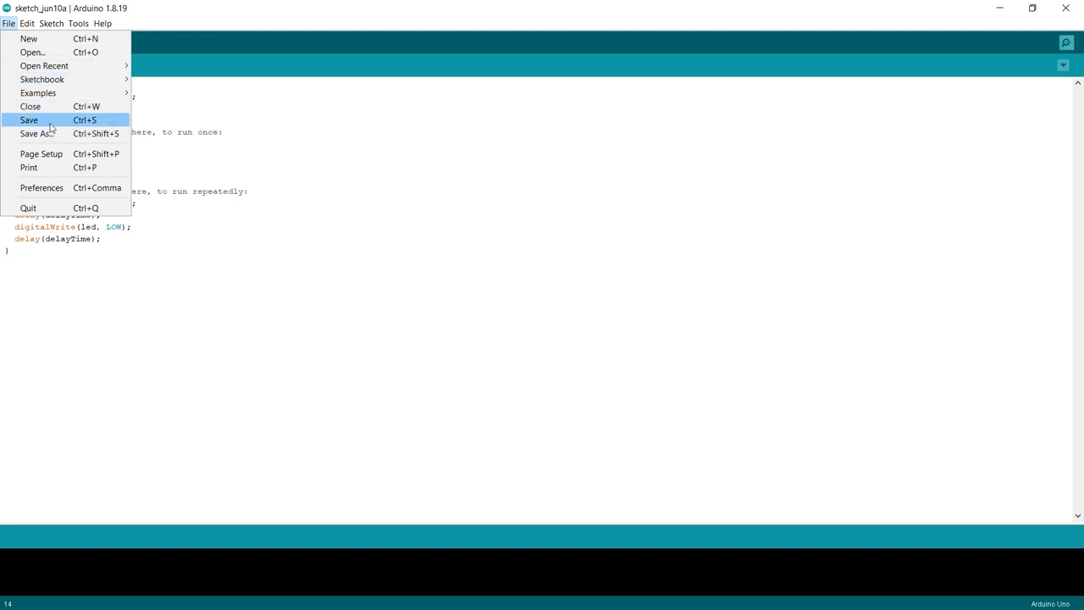
left_click(27, 119)
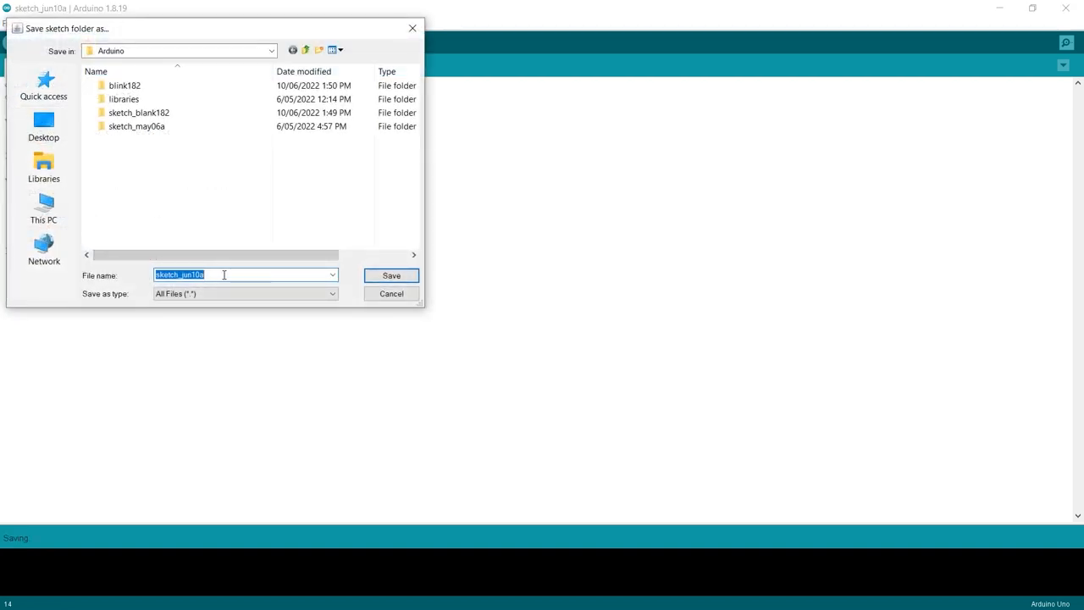
type("blink")
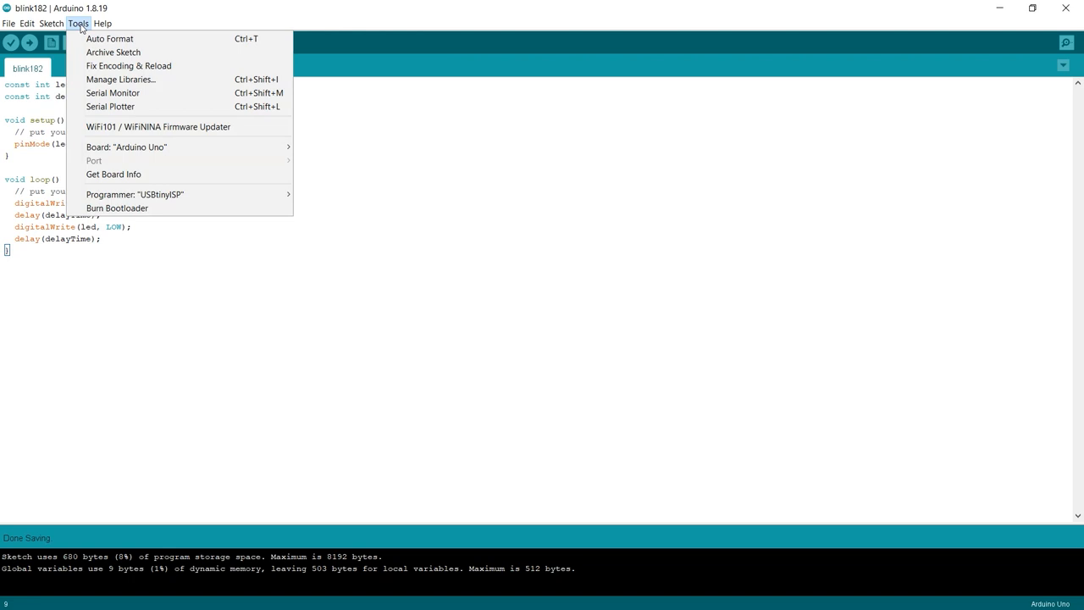
mouse_move(126, 126)
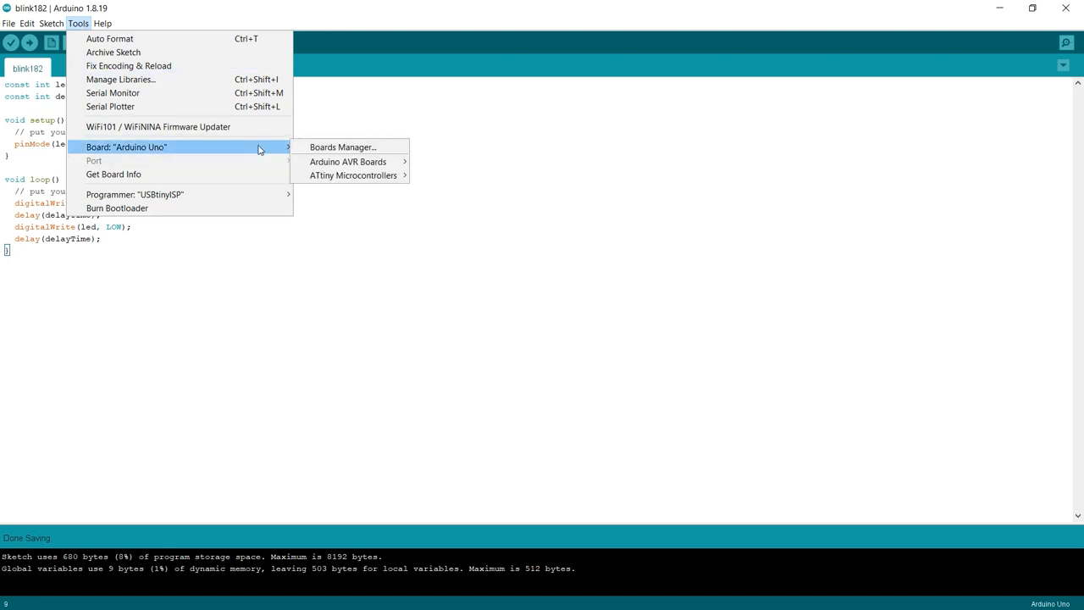
mouse_move(363, 149)
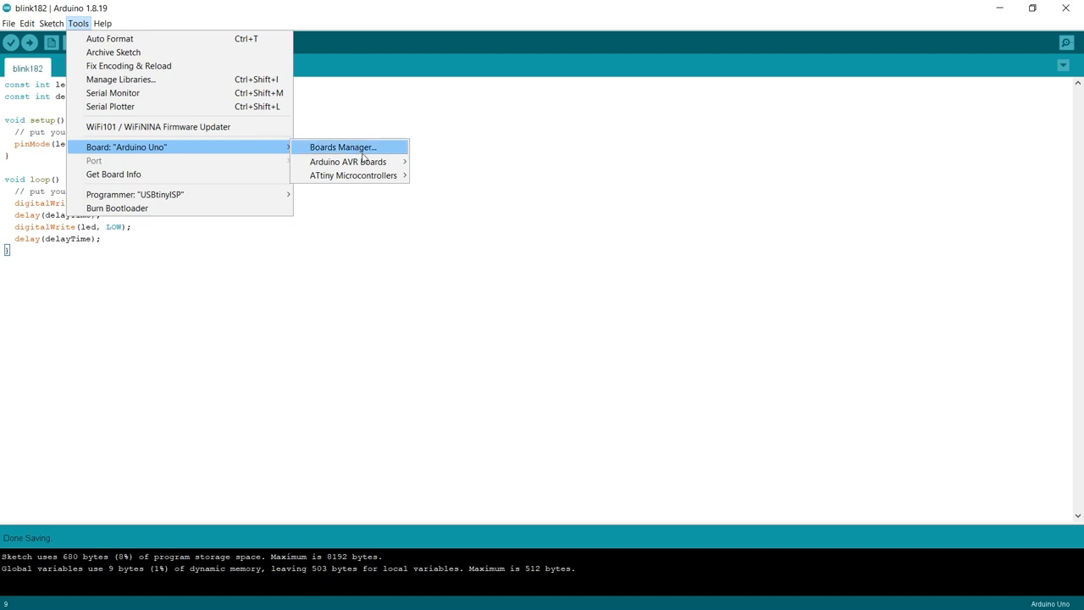
mouse_move(359, 175)
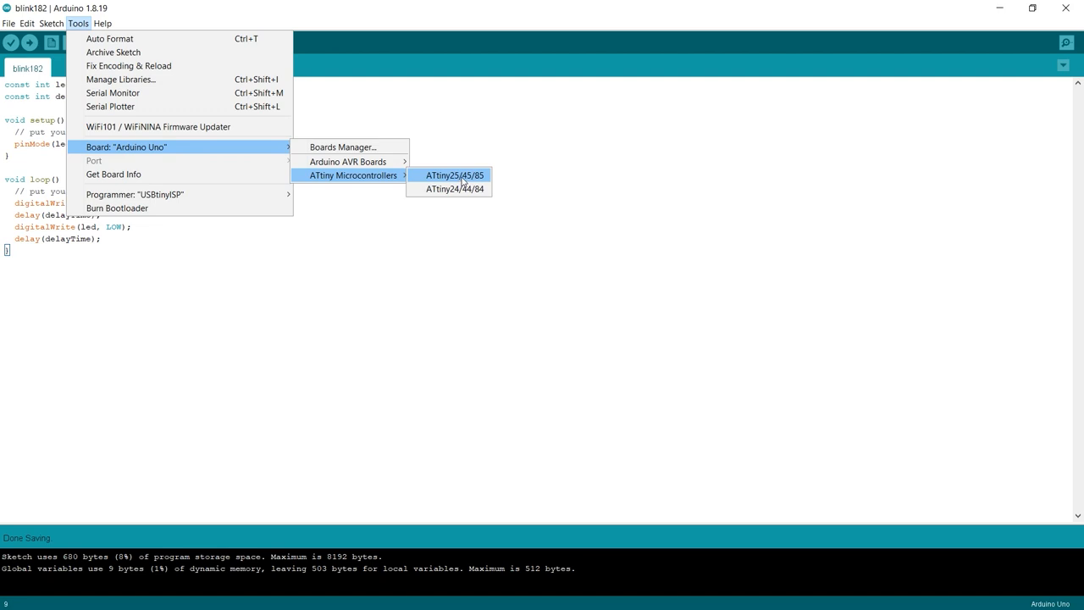
- Select the ATtiny25/45/85 board and keep ATtiny85 as the target processor
left_click(457, 175)
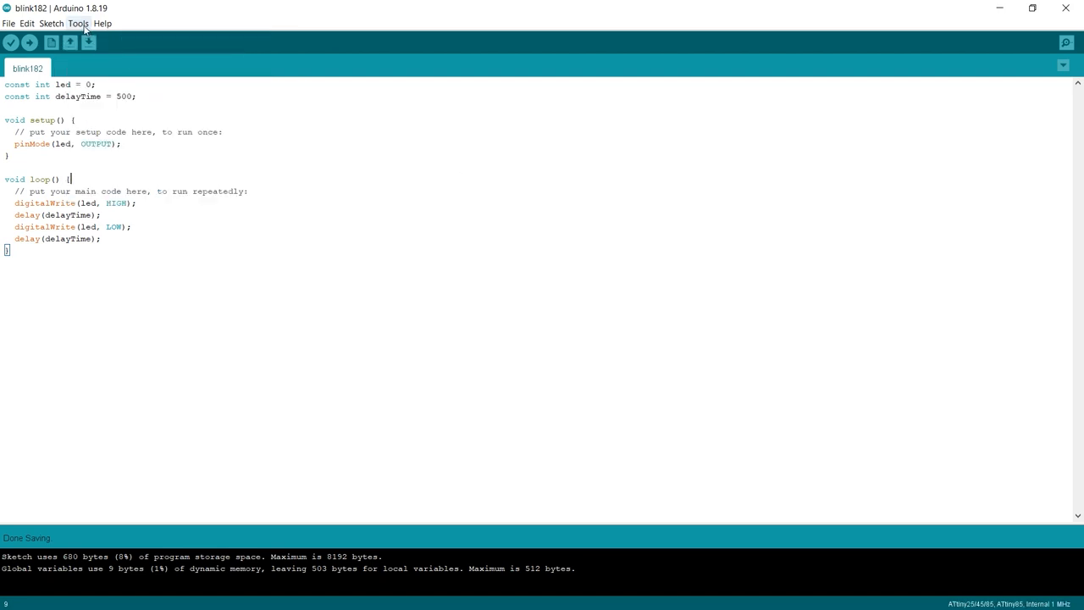
left_click(78, 24)
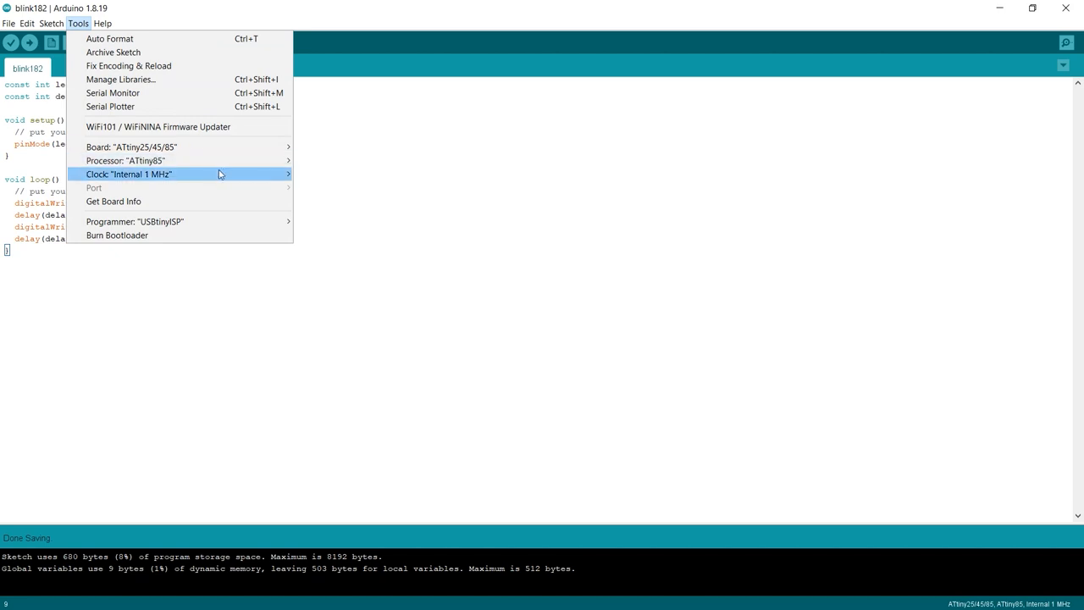
mouse_move(126, 159)
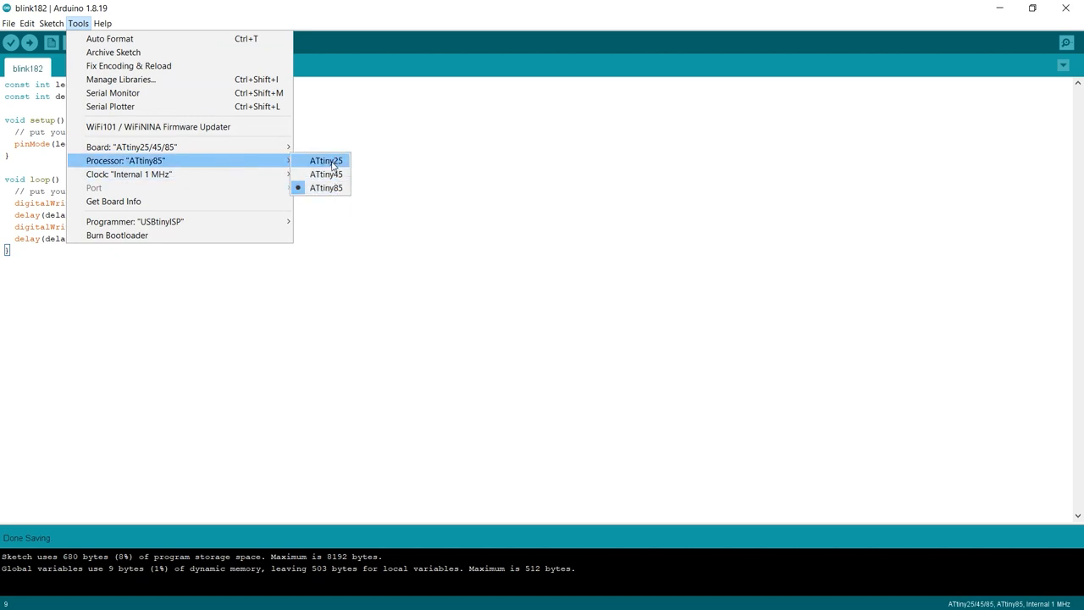
left_click(325, 186)
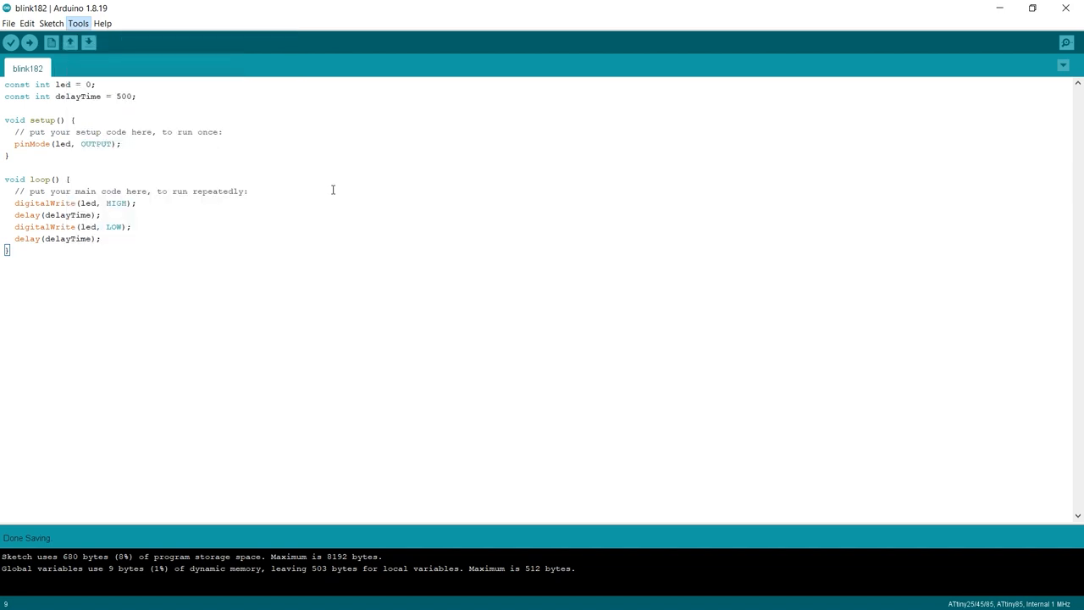
- Set the clock to Internal 8 MHz and the programmer to USBtinyISP
left_click(78, 24)
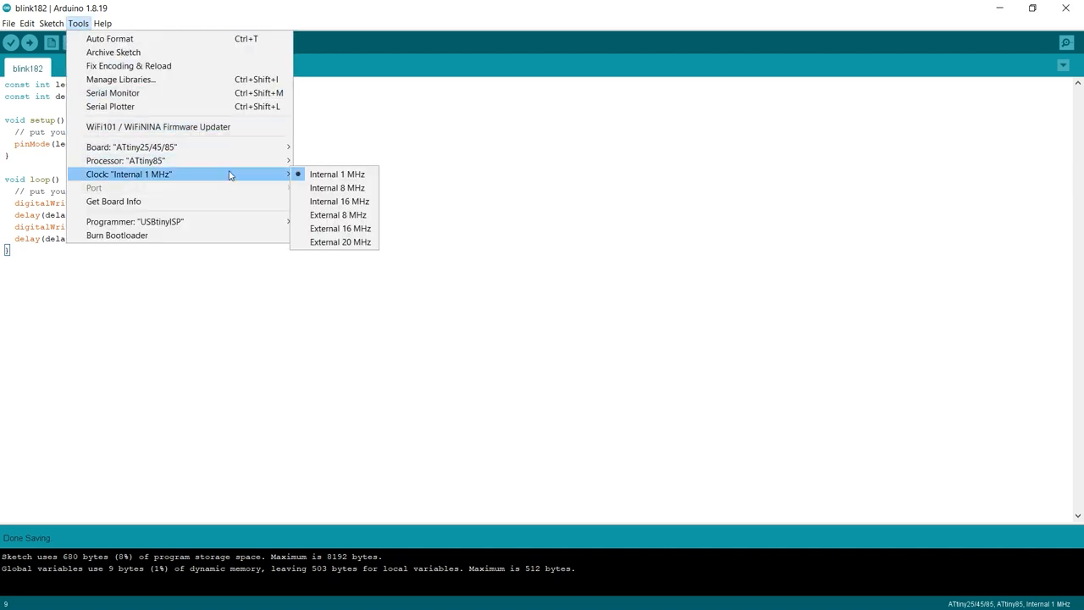
mouse_move(337, 186)
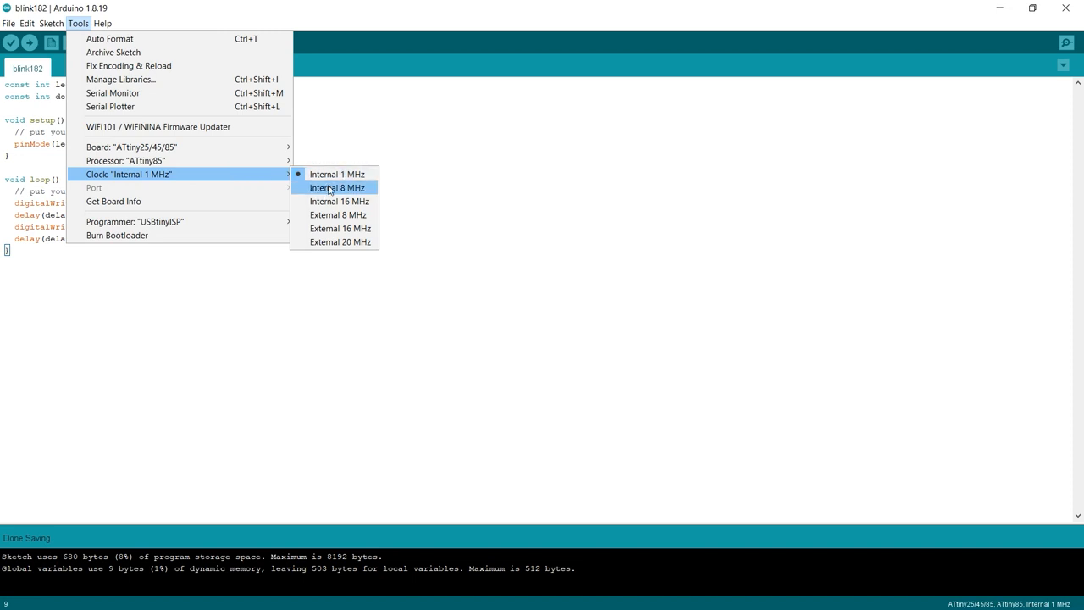
left_click(335, 187)
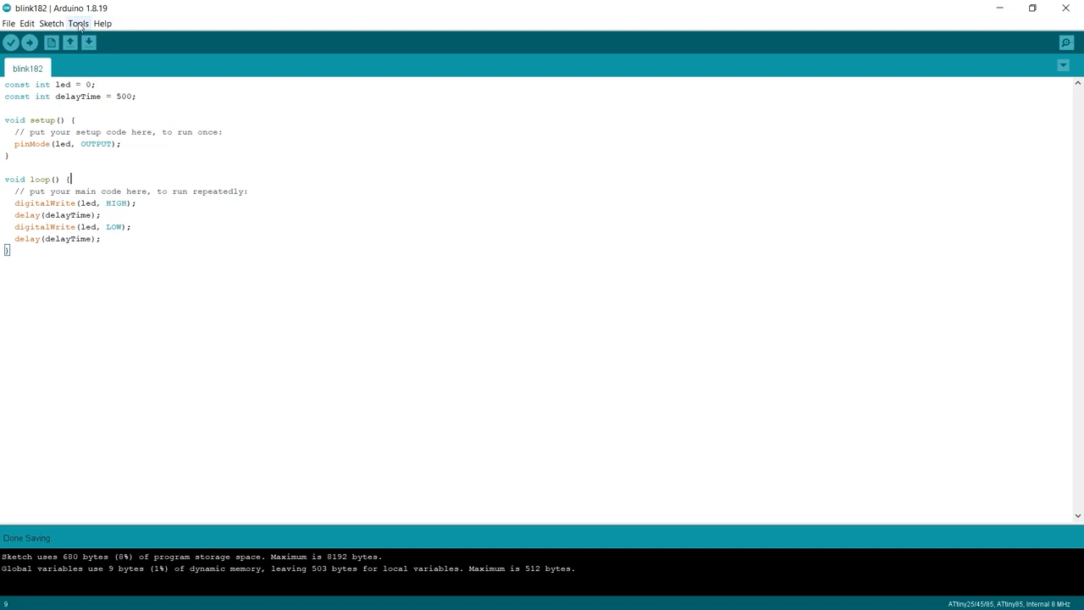
left_click(68, 23)
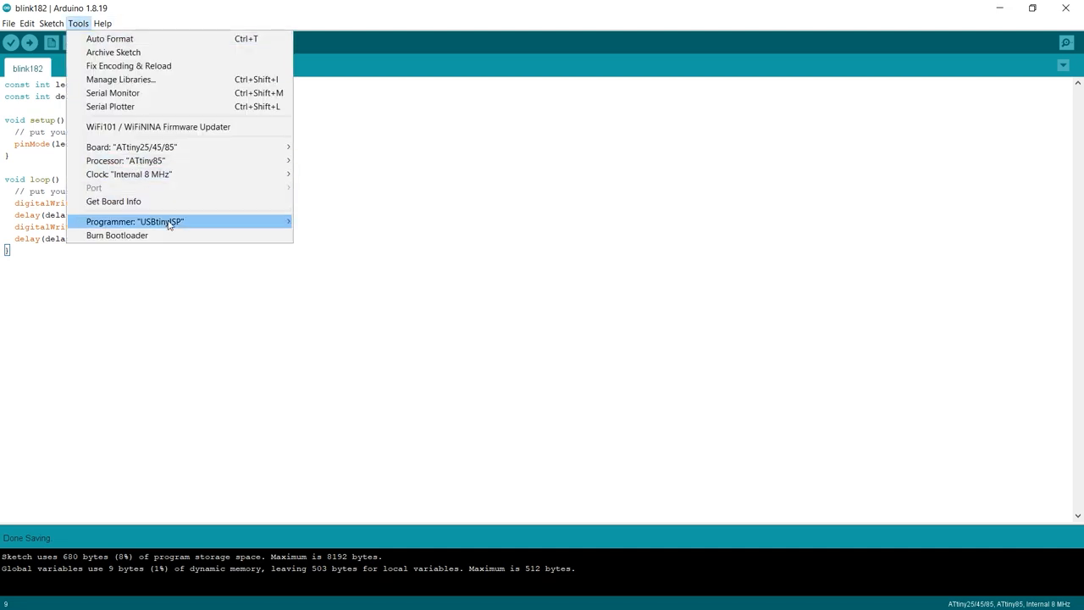
left_click(136, 221)
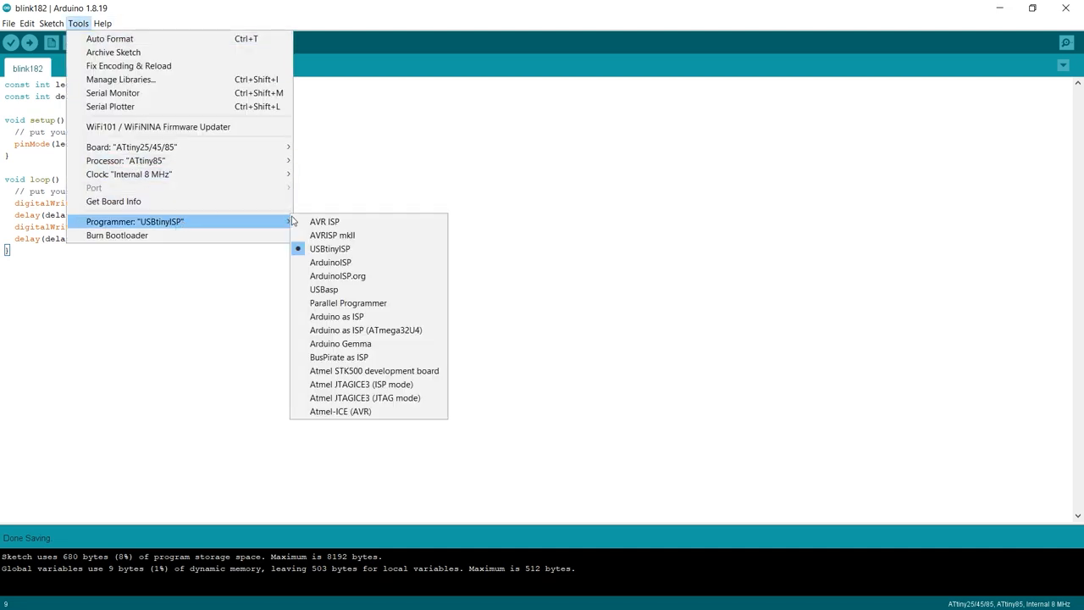
mouse_move(347, 247)
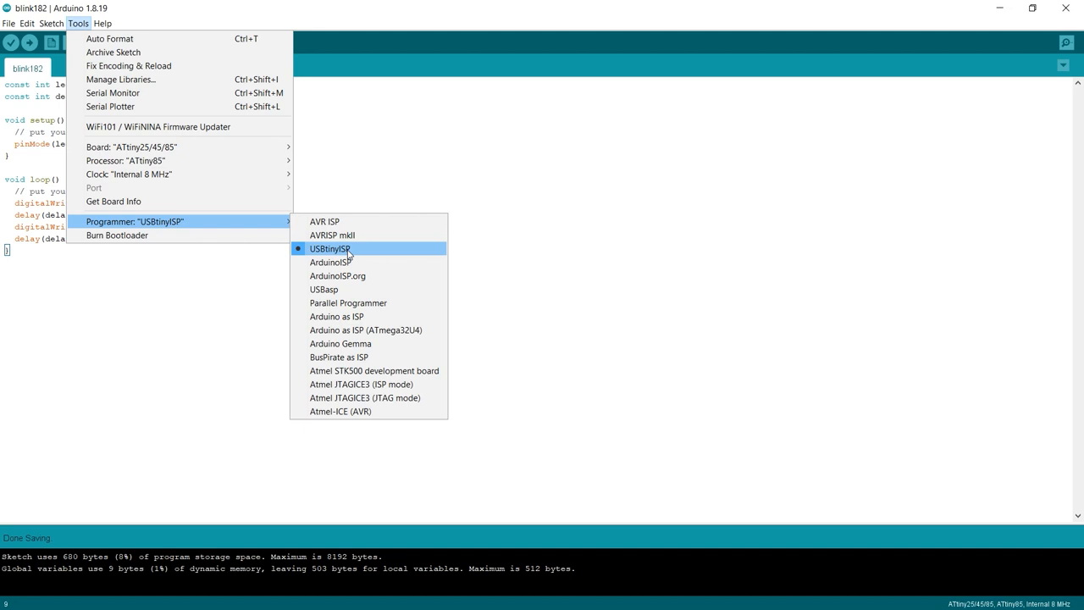
left_click(331, 248)
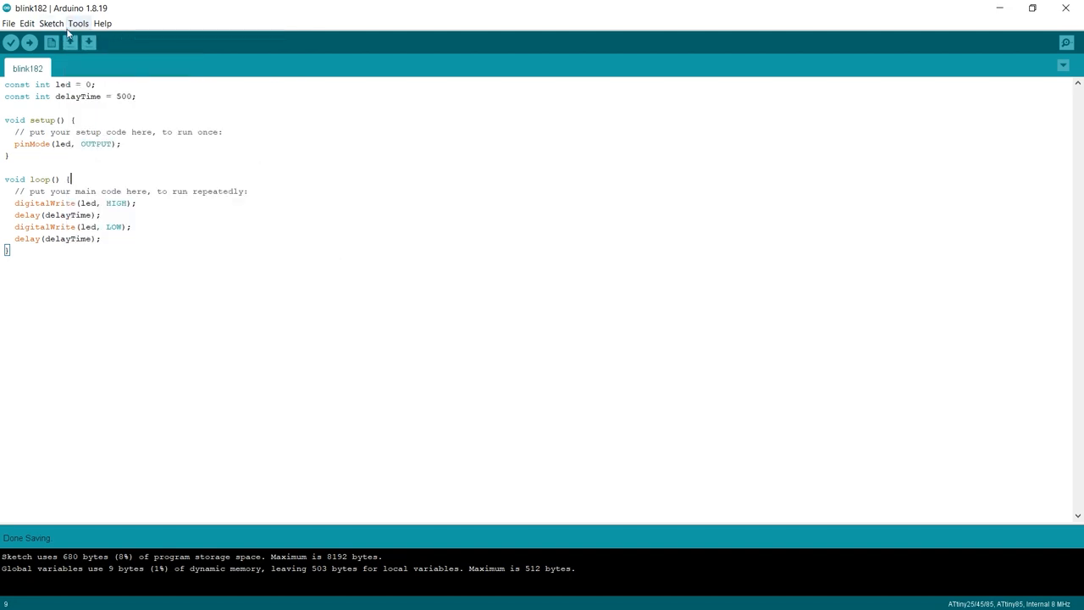
mouse_move(83, 41)
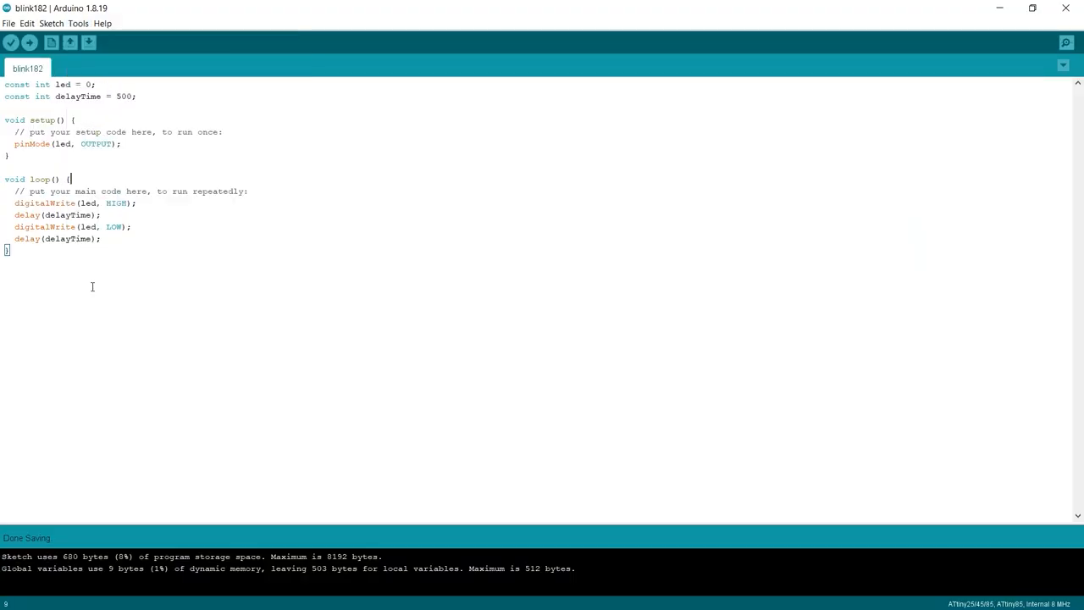
mouse_move(153, 254)
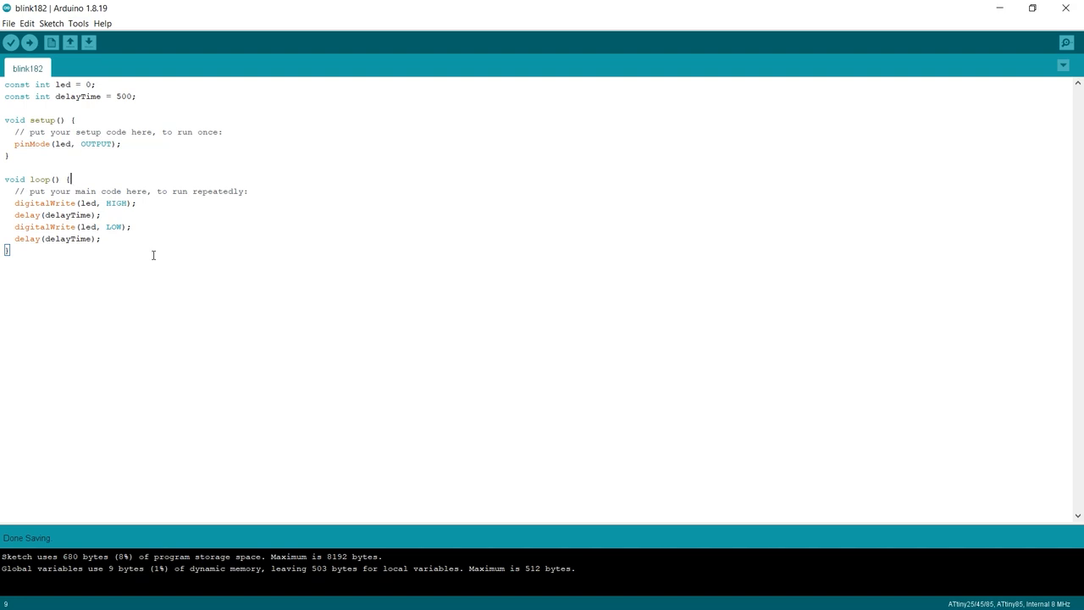
mouse_move(27, 44)
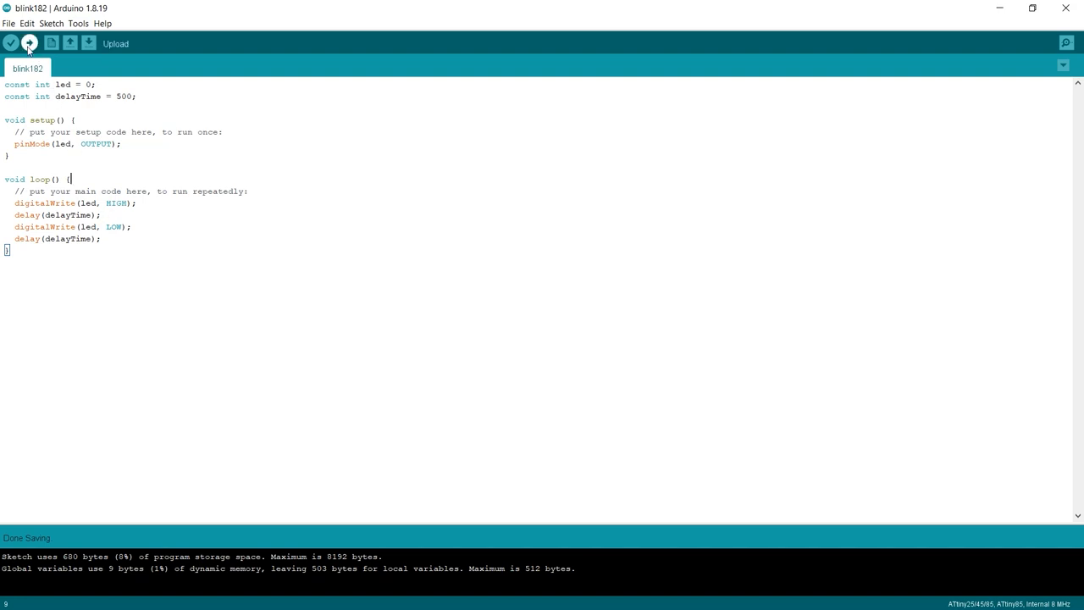
- Upload the blink182 sketch to the chip so it begins compiling
left_click(29, 45)
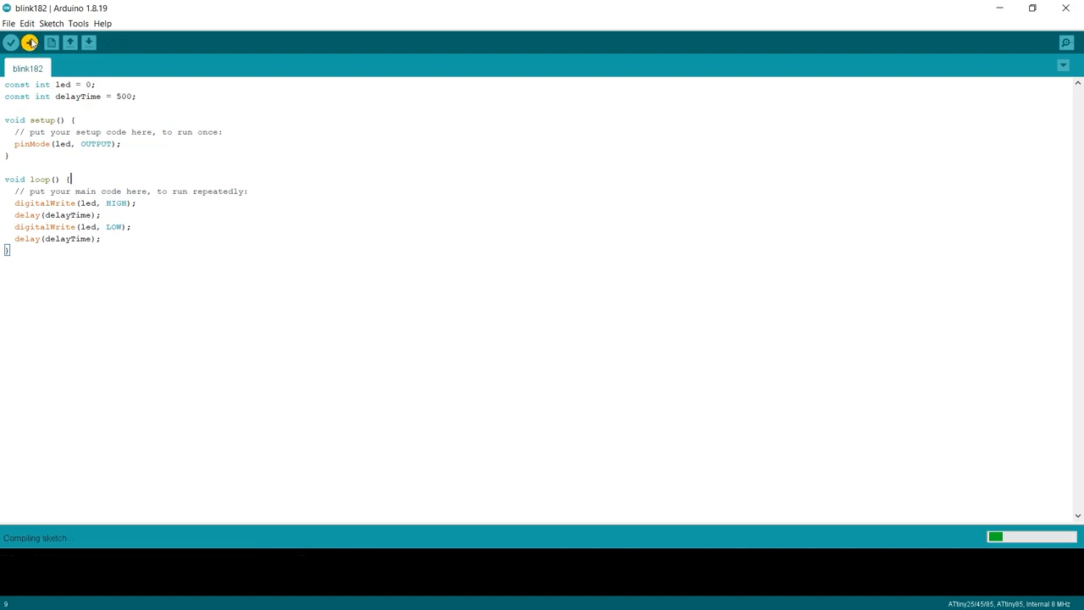